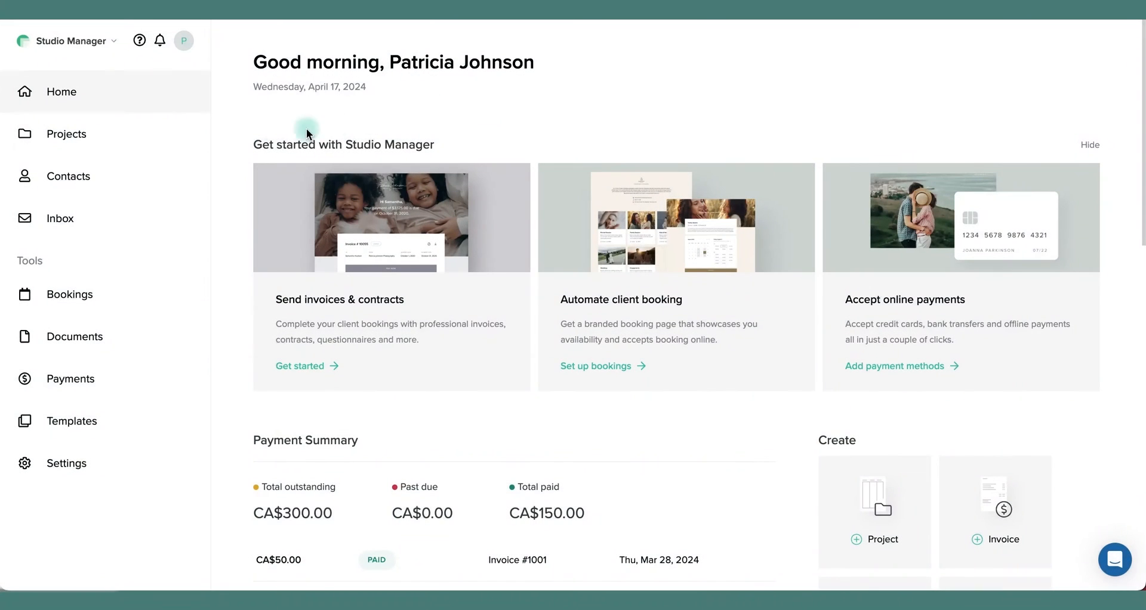
- Show the Projects board with its Inquiry, Booking, Post-Production and Completed columns
left_click(67, 132)
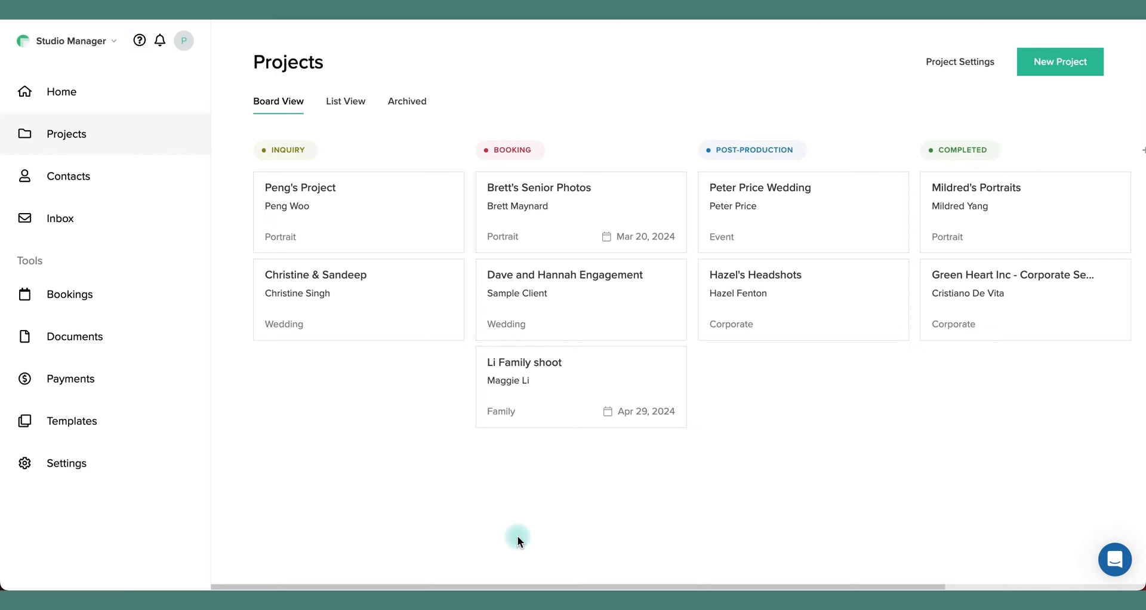
mouse_move(945, 458)
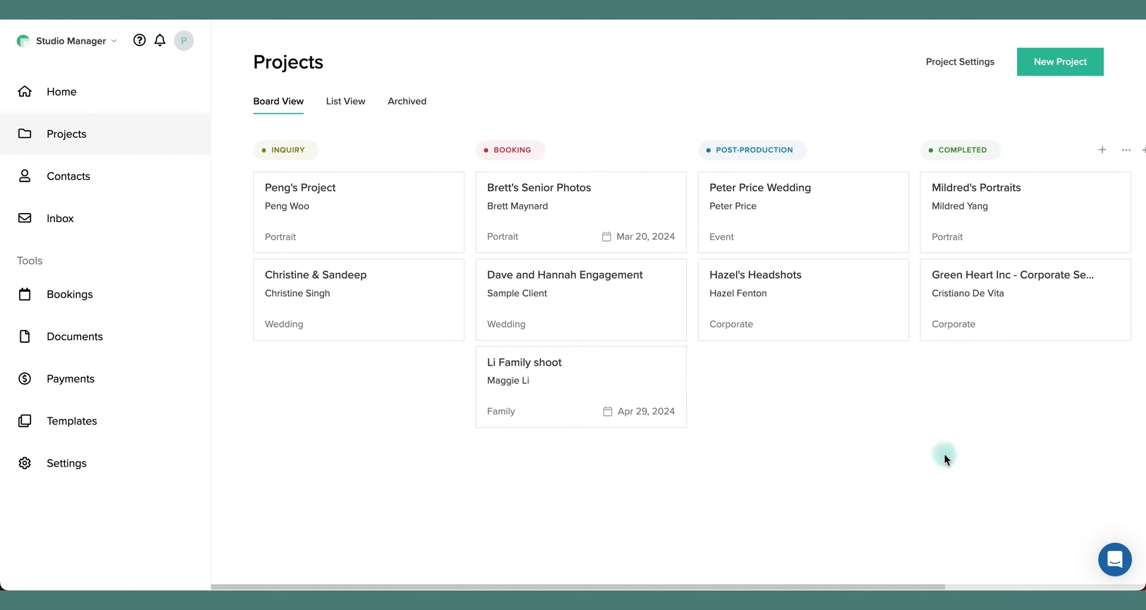
mouse_move(363, 306)
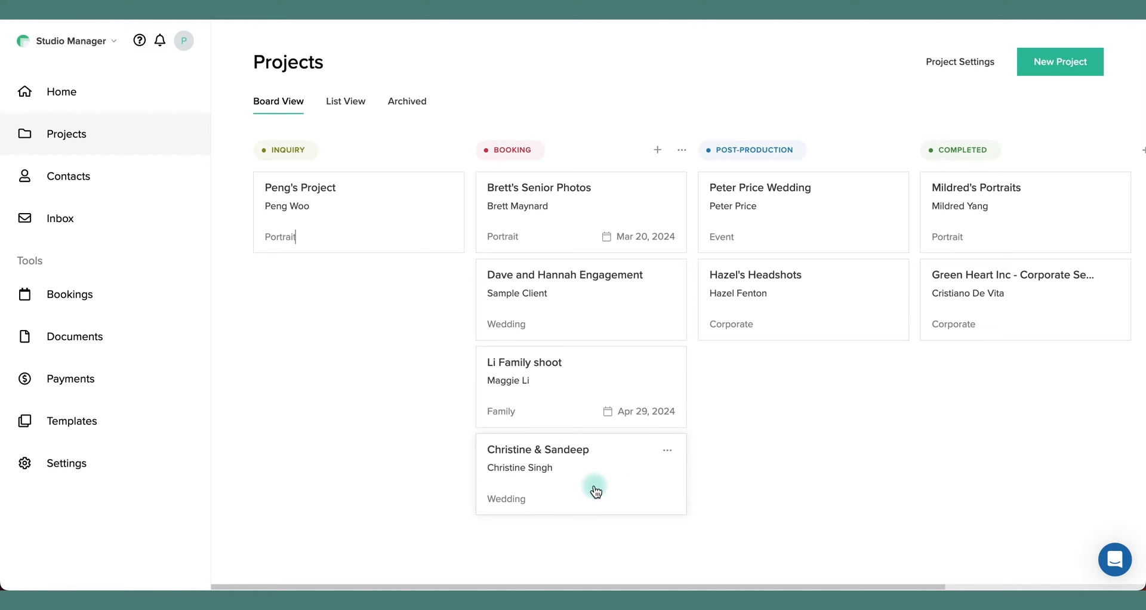
- Move the Christine & Sandeep card from Inquiry into Post-Production
left_click_drag(580, 474, 802, 387)
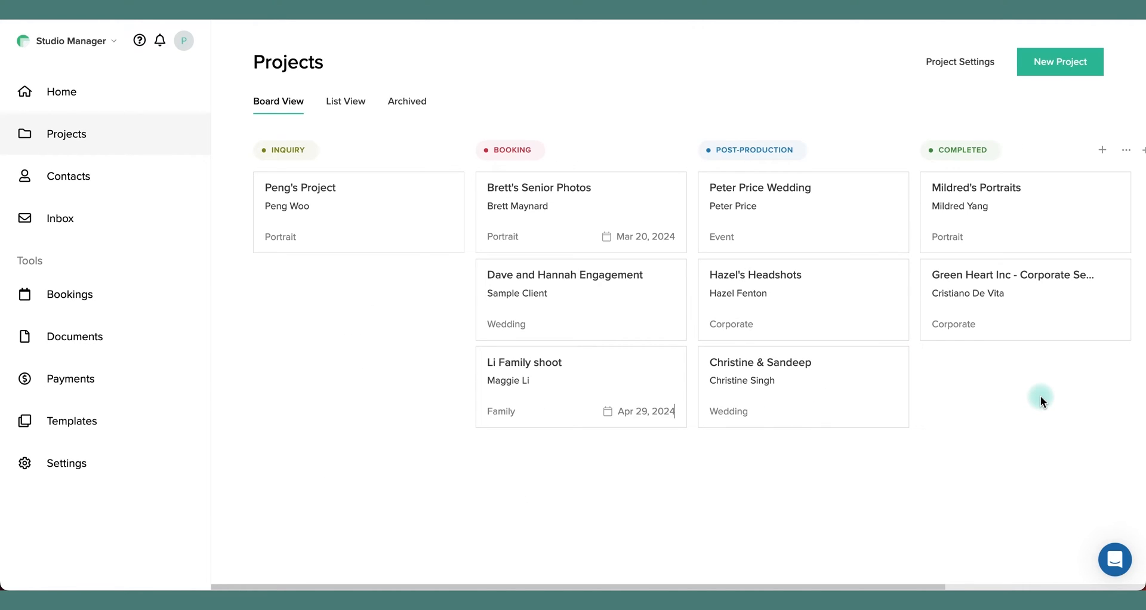
mouse_move(733, 310)
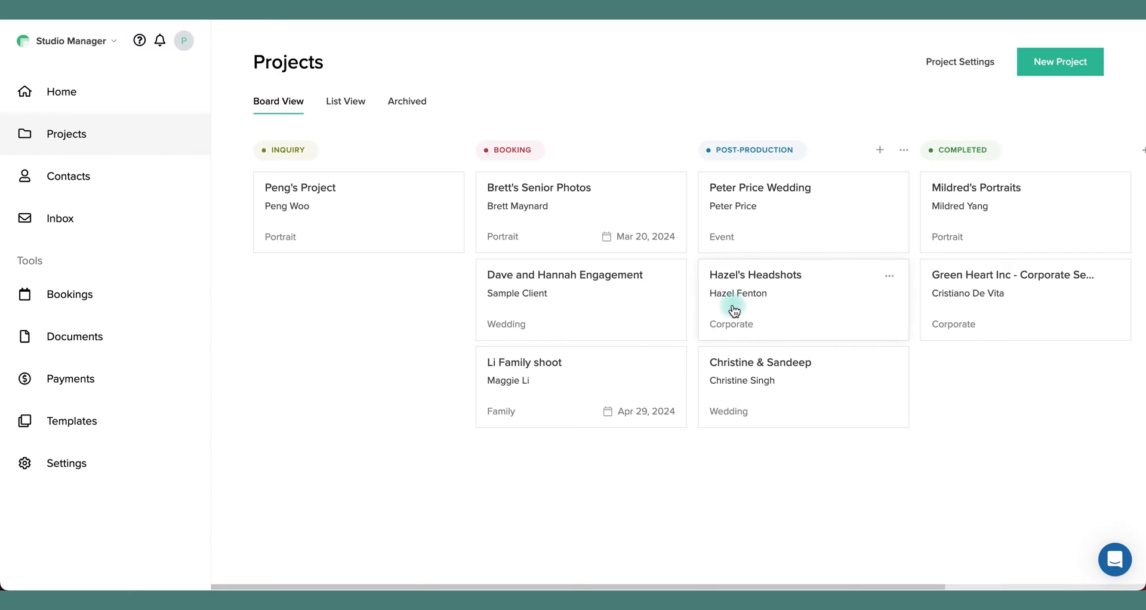
mouse_move(561, 218)
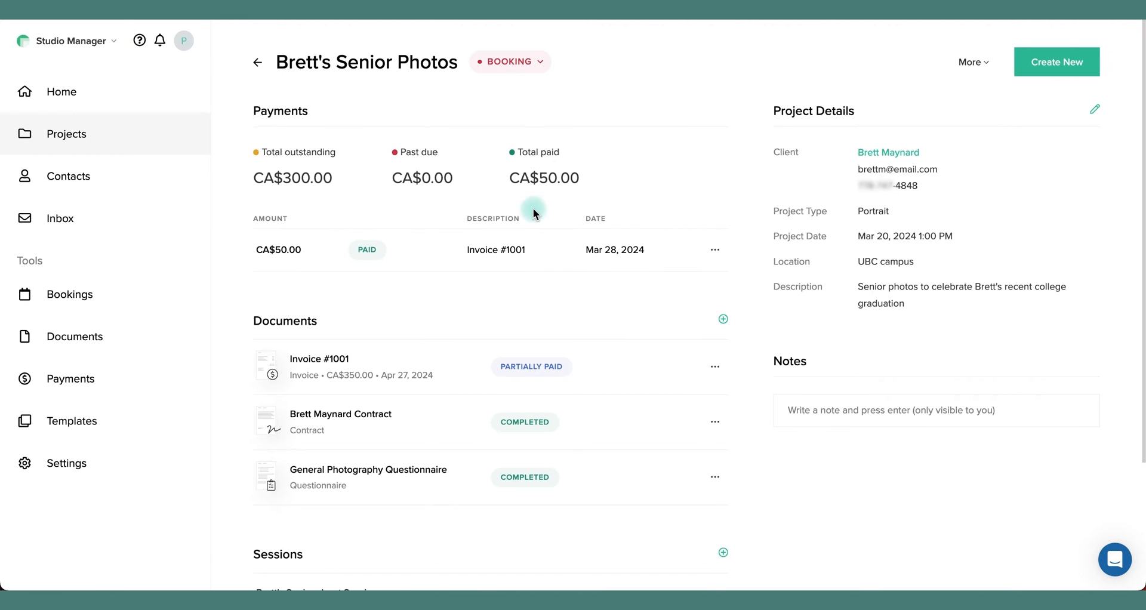
mouse_move(313, 195)
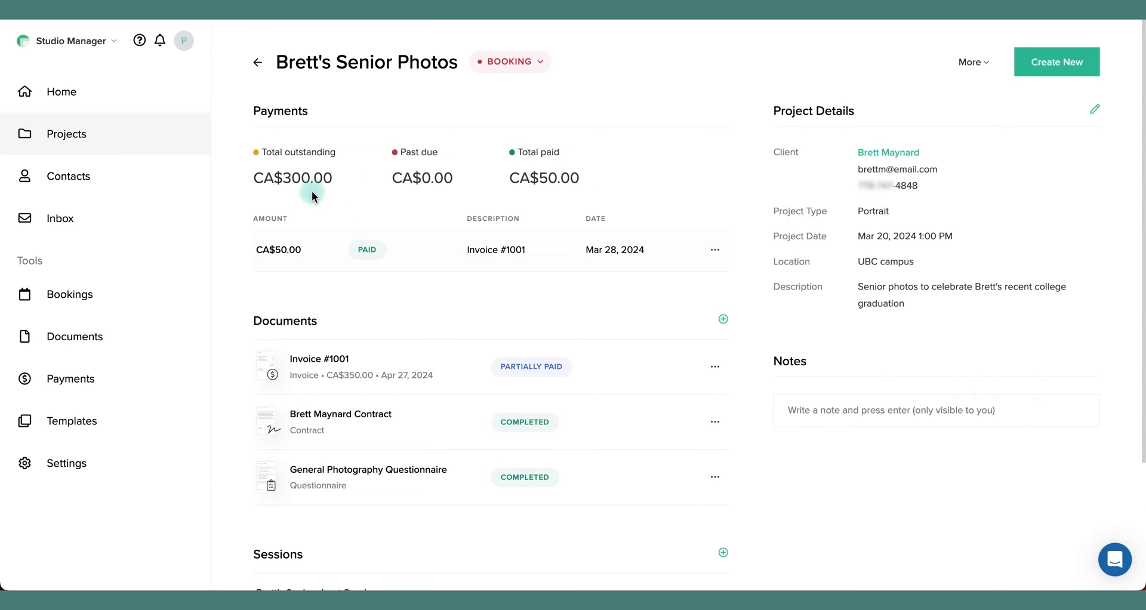
mouse_move(858, 161)
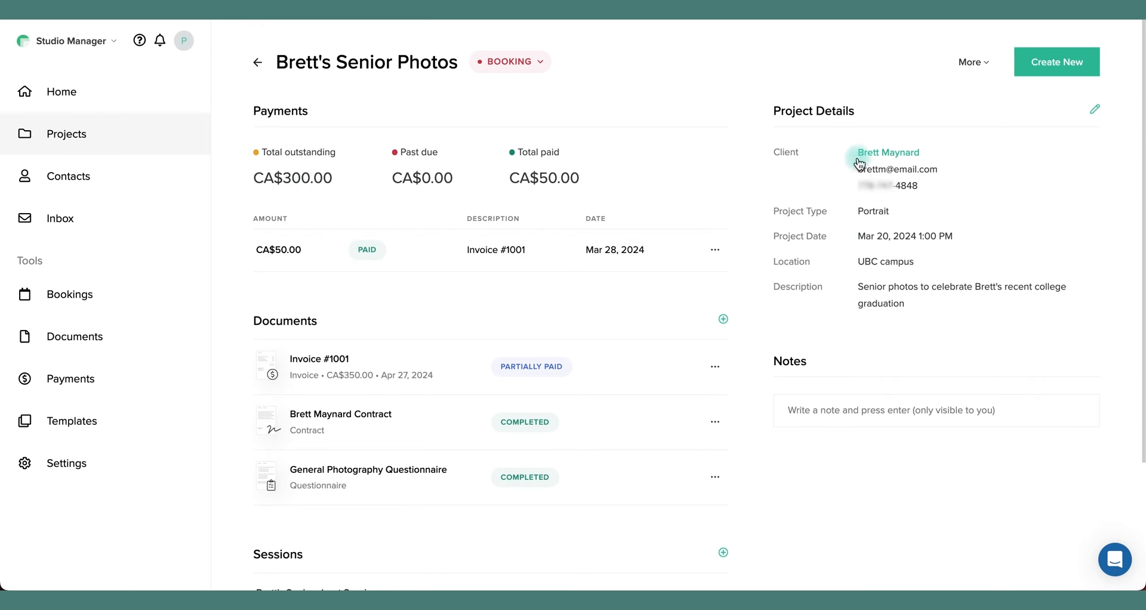
mouse_move(879, 282)
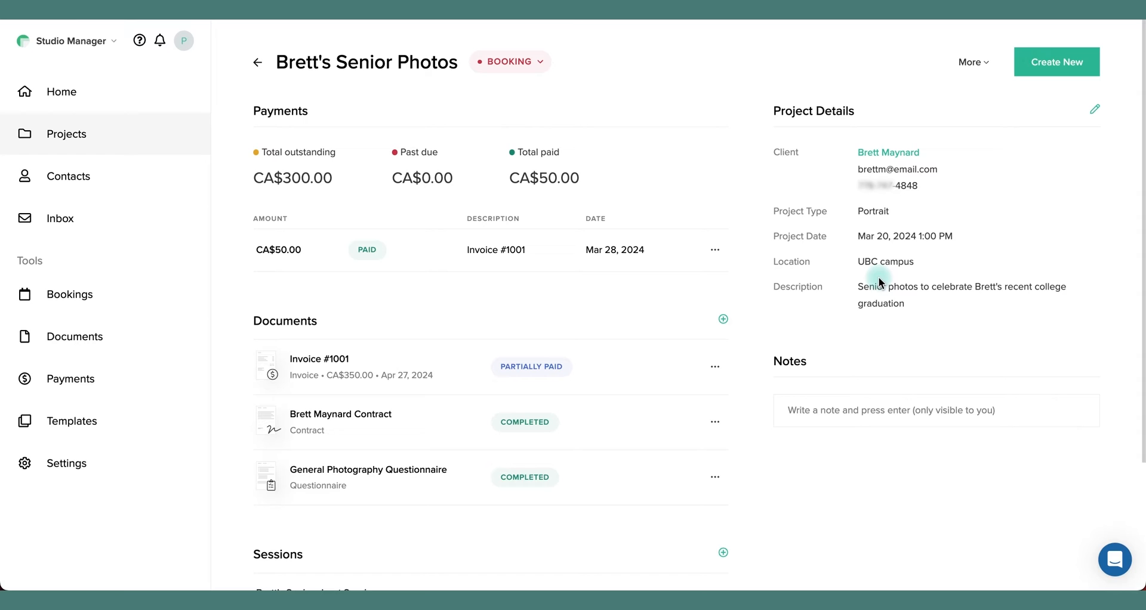
- Review Brett's Senior Photos project page, briefly starting and abandoning a new document
scroll("down", 3)
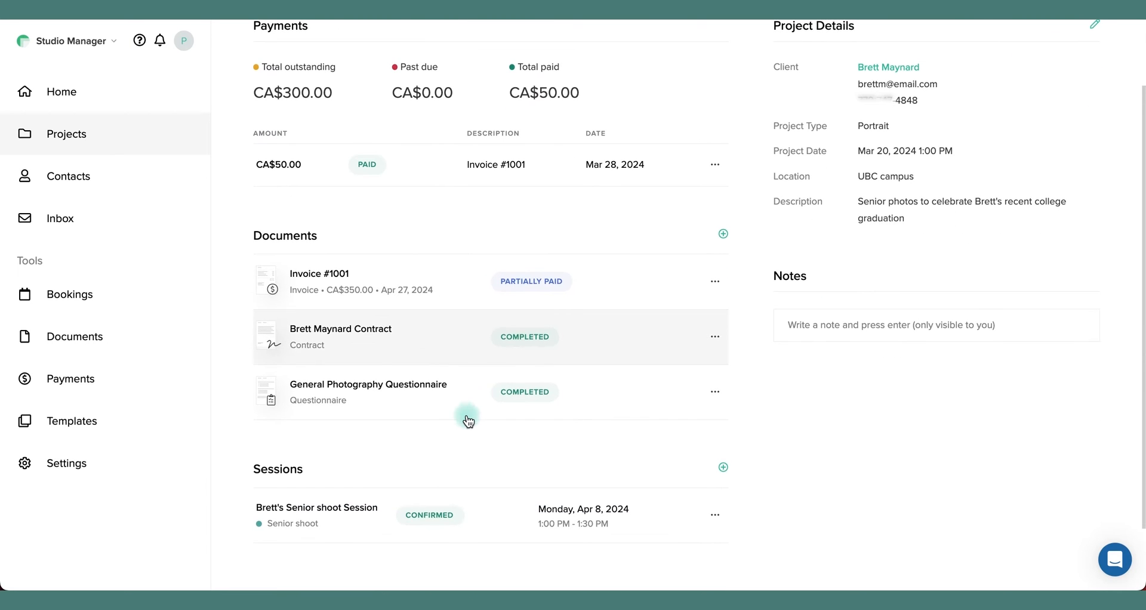
mouse_move(835, 390)
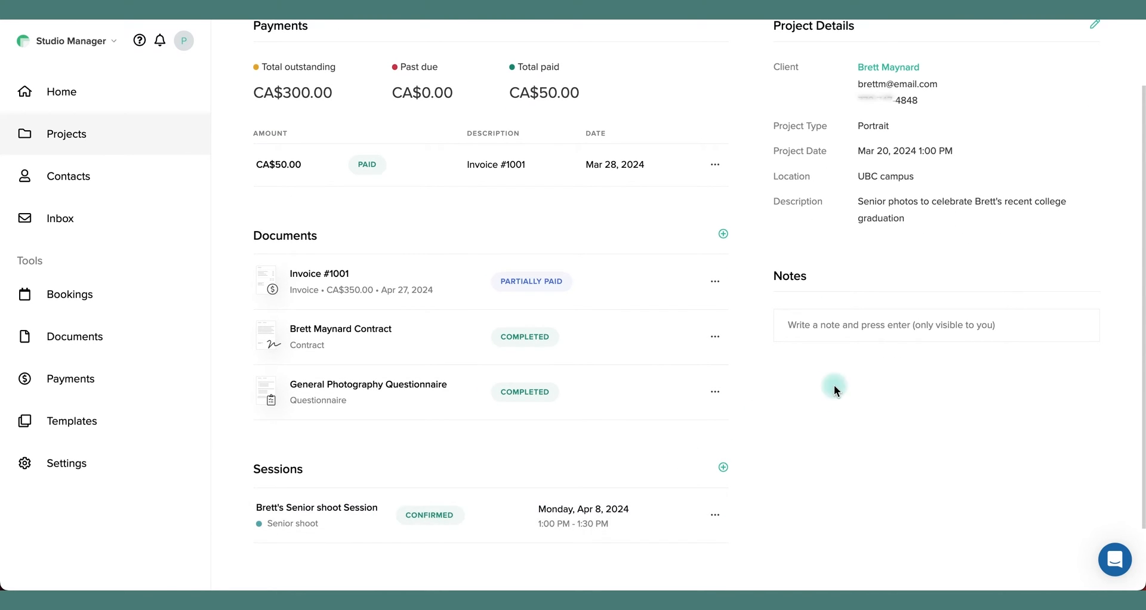
scroll("up", 3)
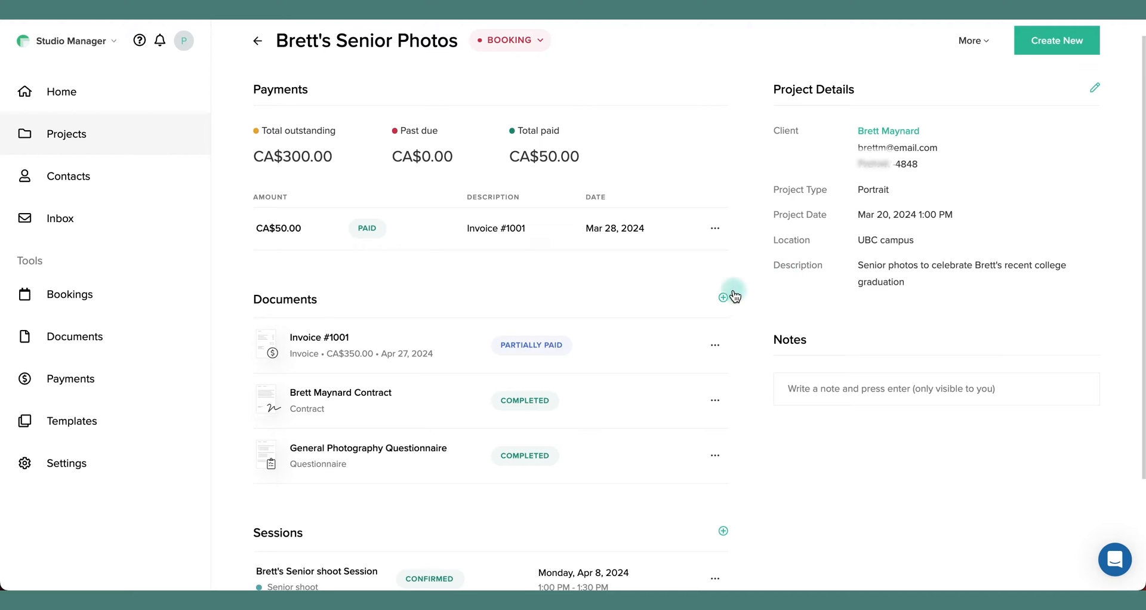
left_click(724, 296)
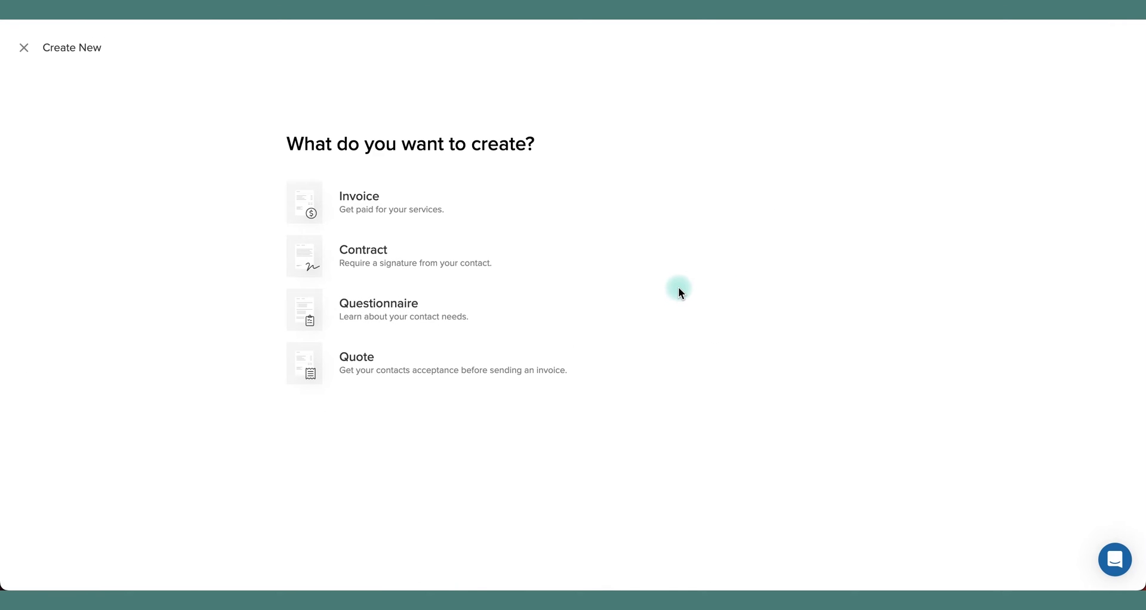
left_click(24, 48)
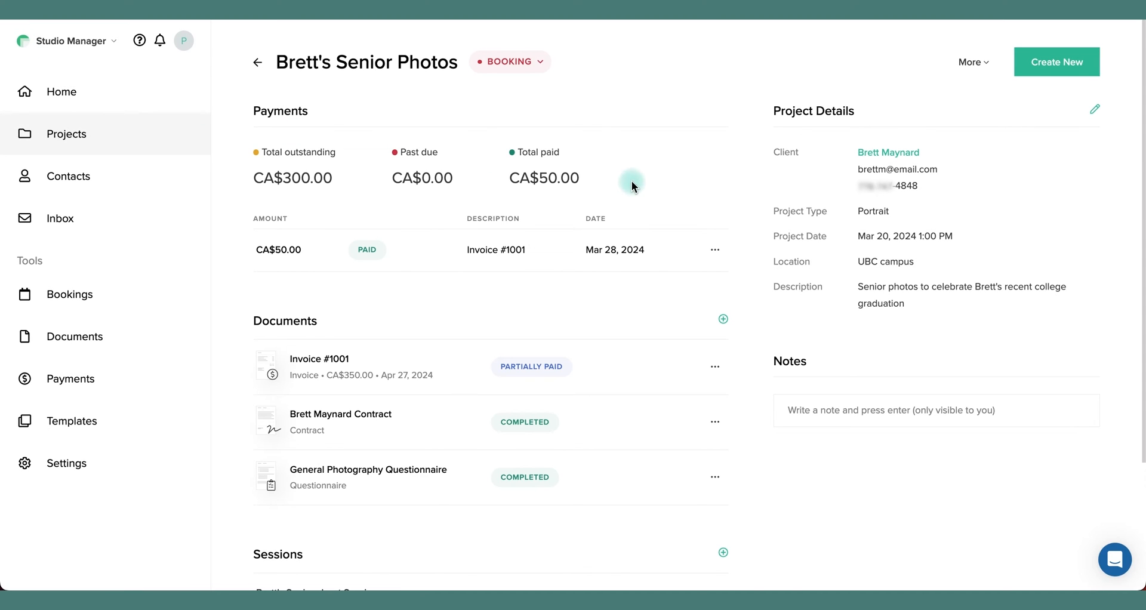
mouse_move(637, 198)
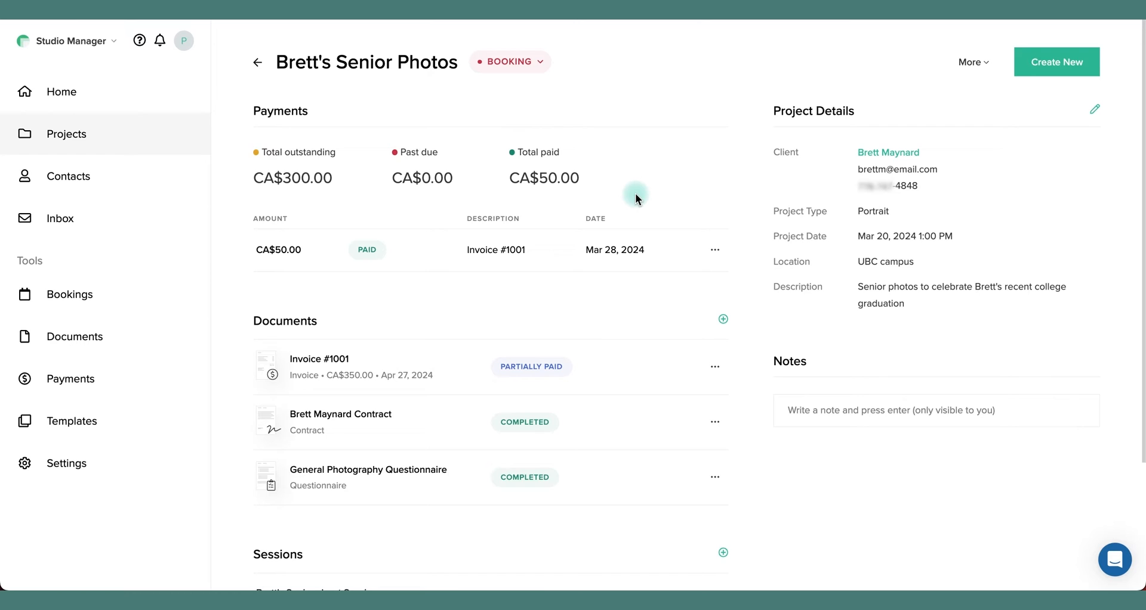
scroll("down", 3)
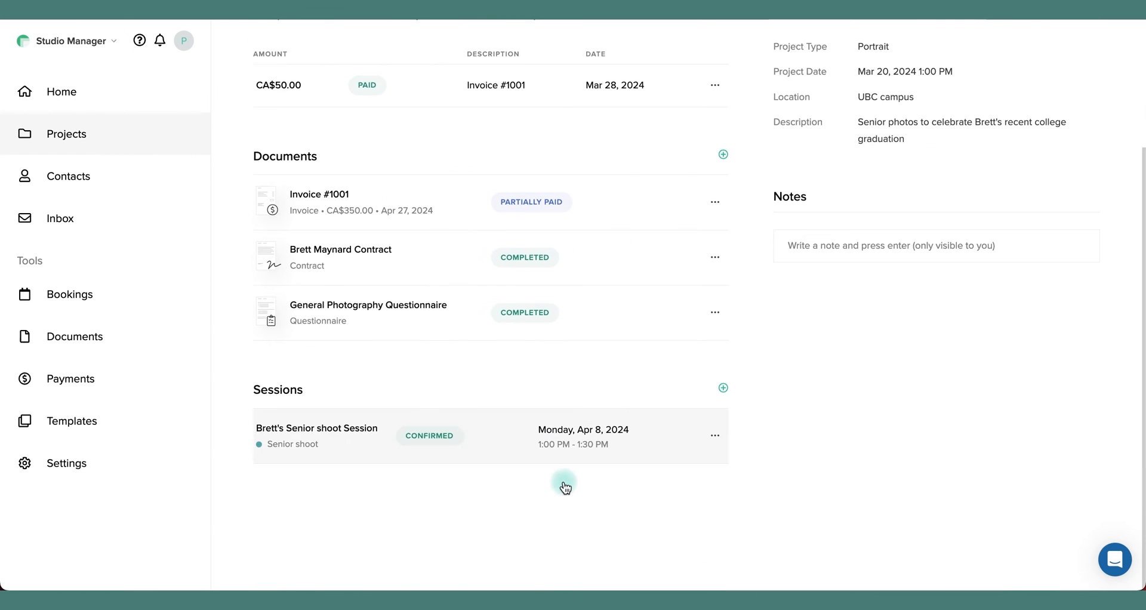
scroll("up", 3)
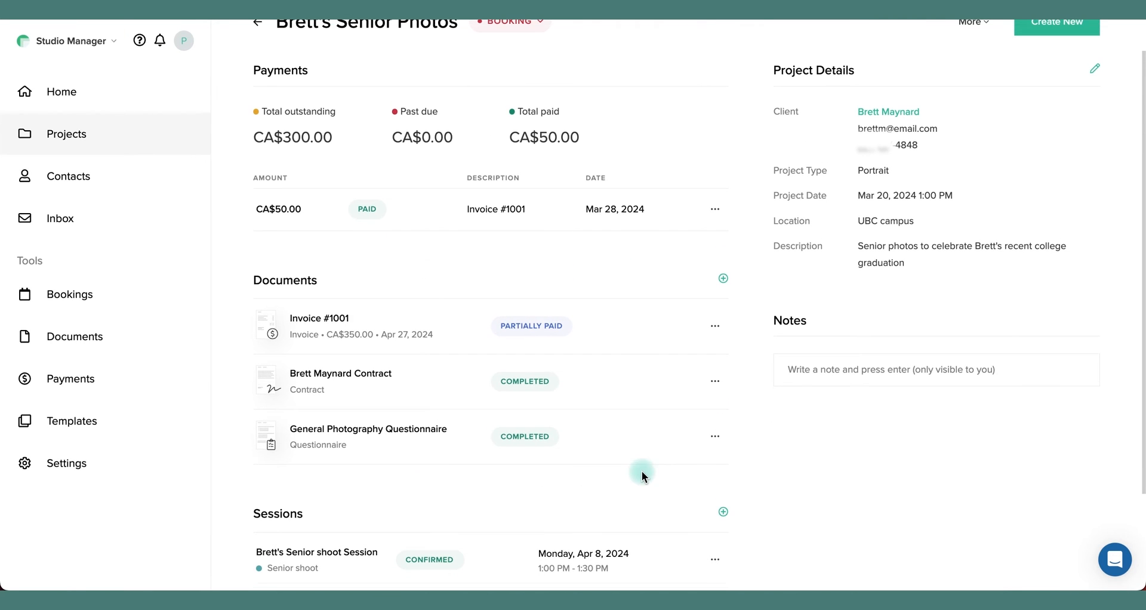
mouse_move(493, 327)
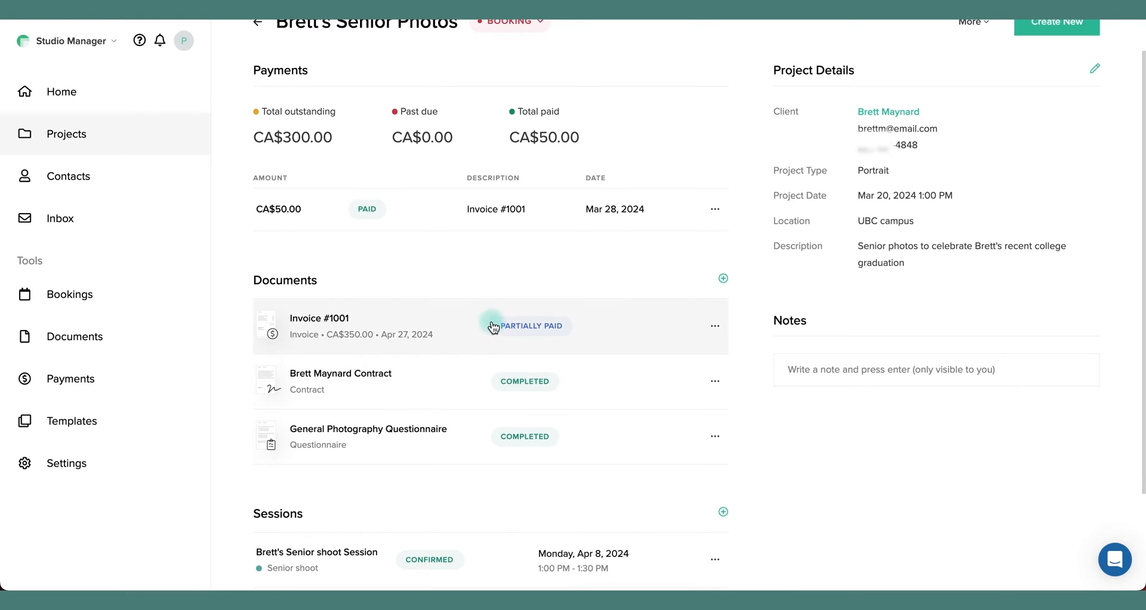
left_click(913, 48)
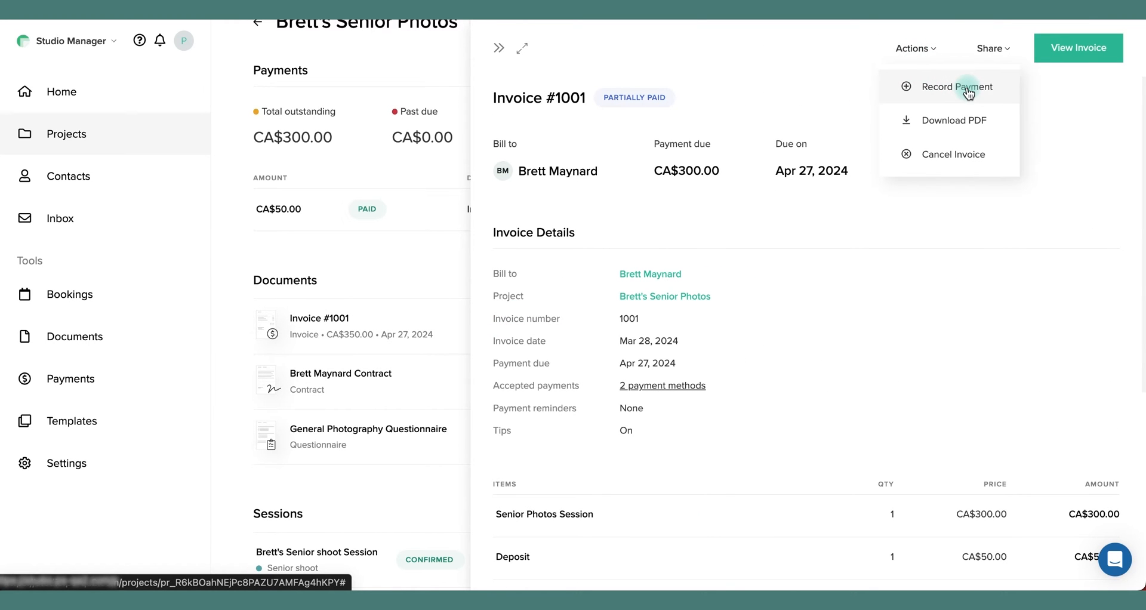
mouse_move(947, 87)
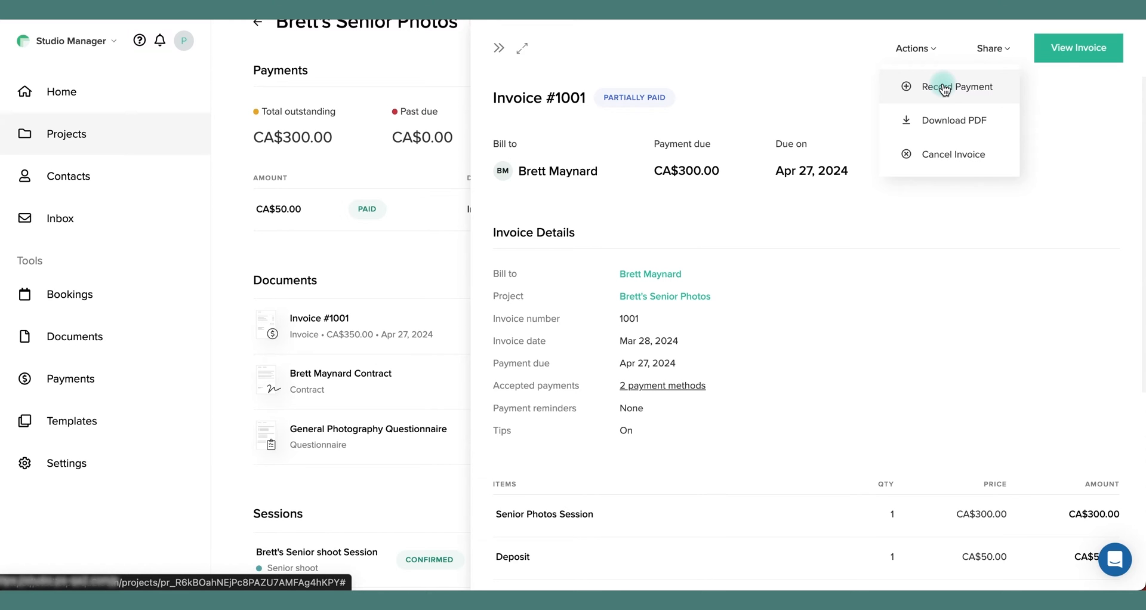
mouse_move(497, 170)
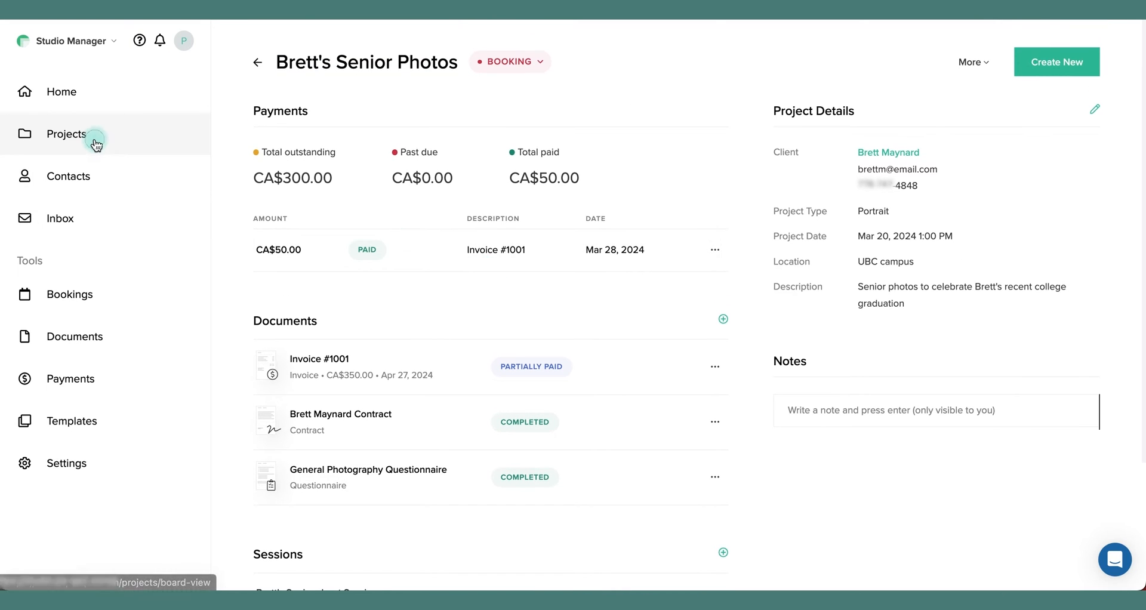
left_click(67, 133)
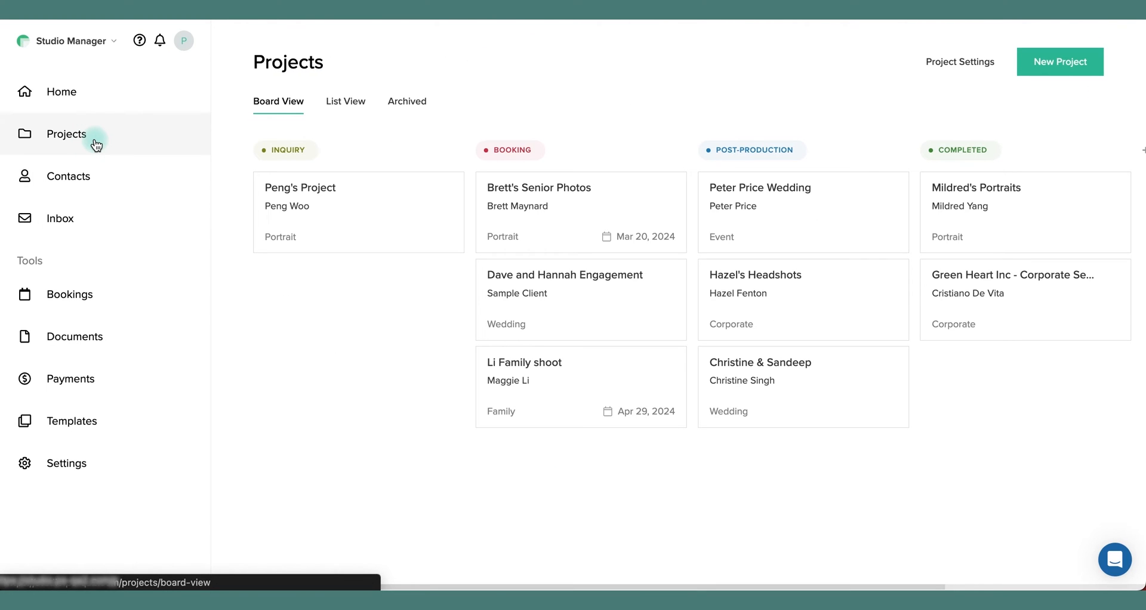
left_click(1058, 61)
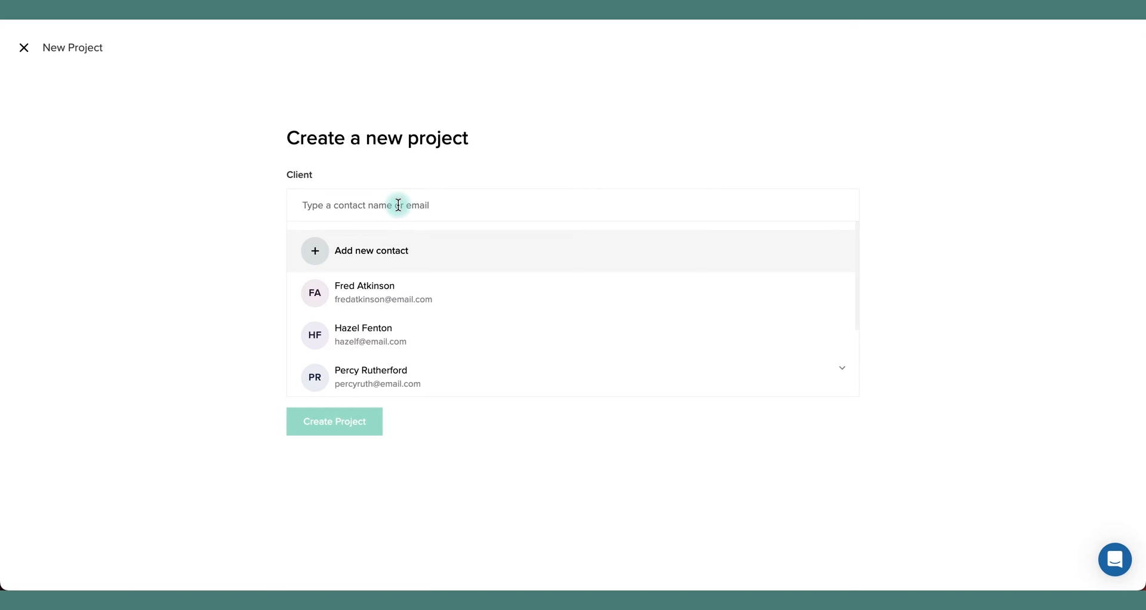
left_click(369, 377)
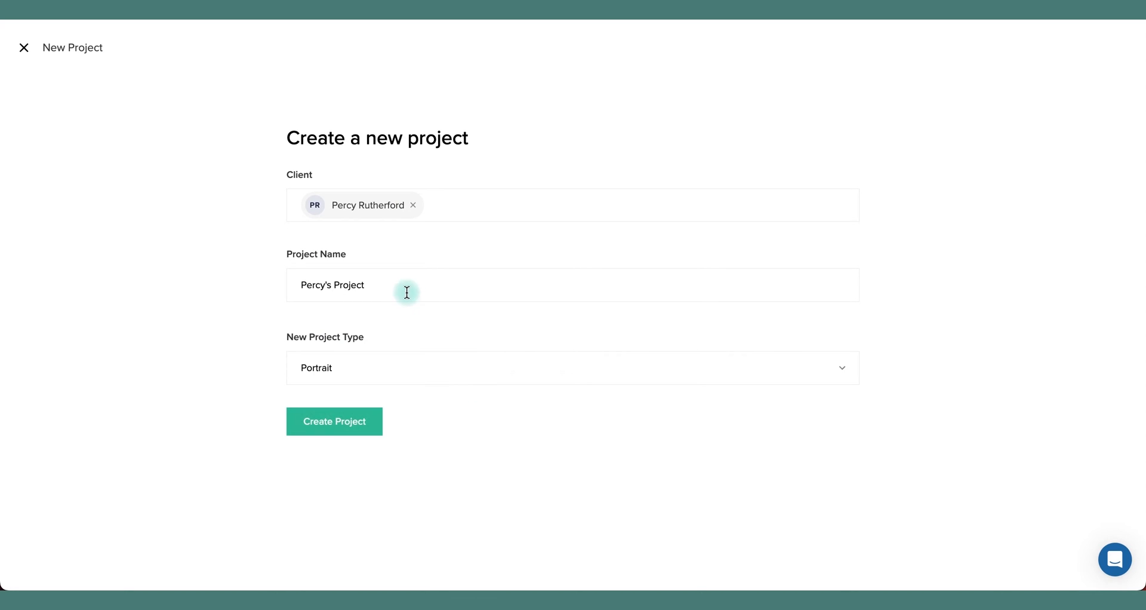
left_click(571, 368)
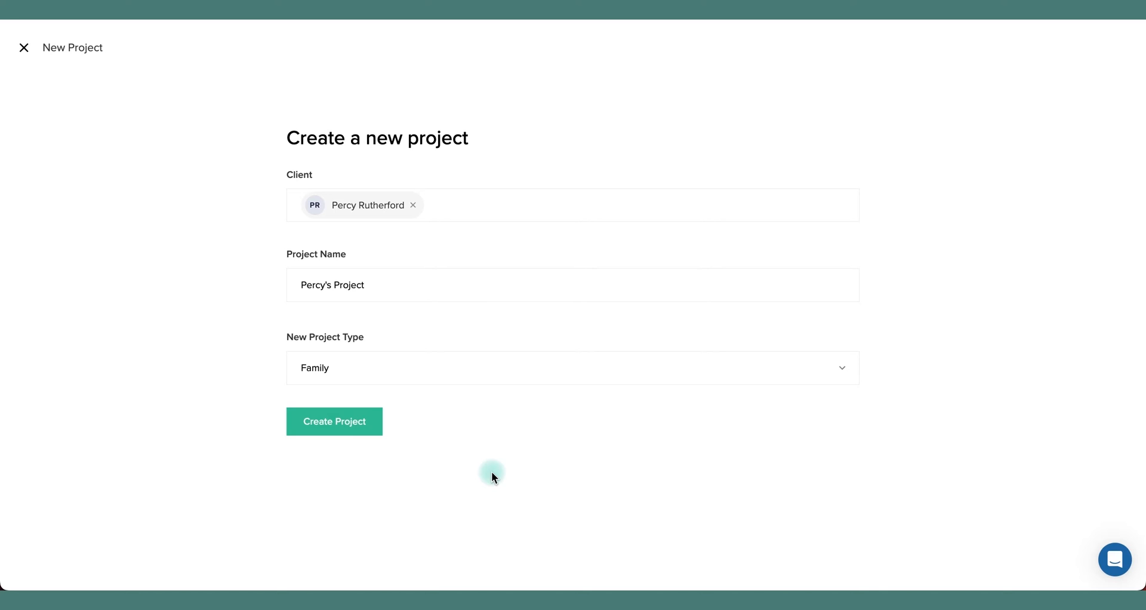
left_click(334, 421)
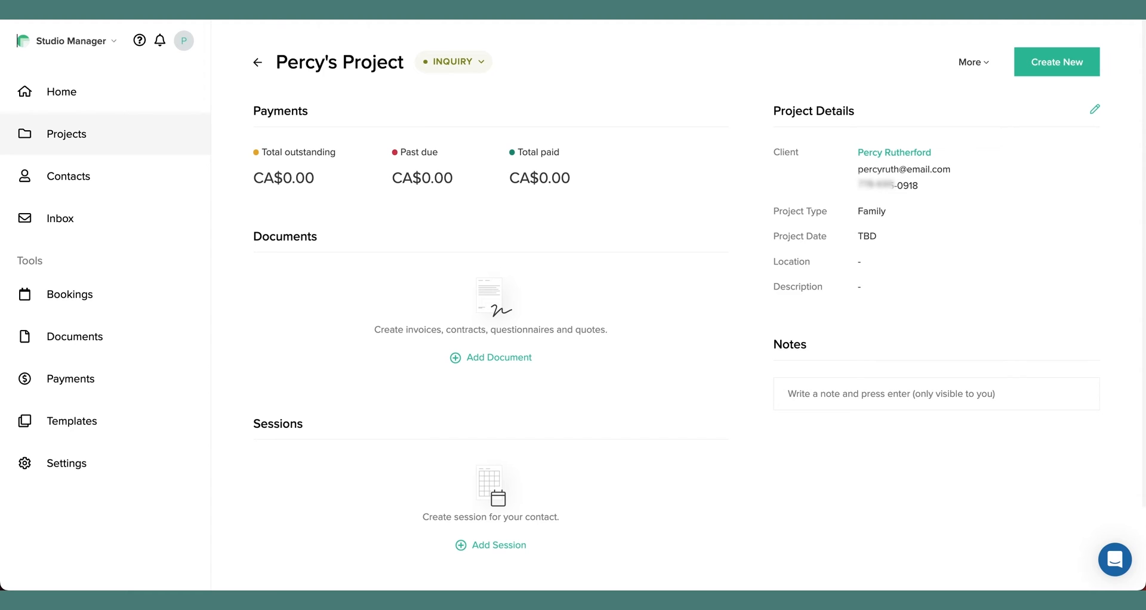
- Show the Invoices list under Documents
left_click(74, 336)
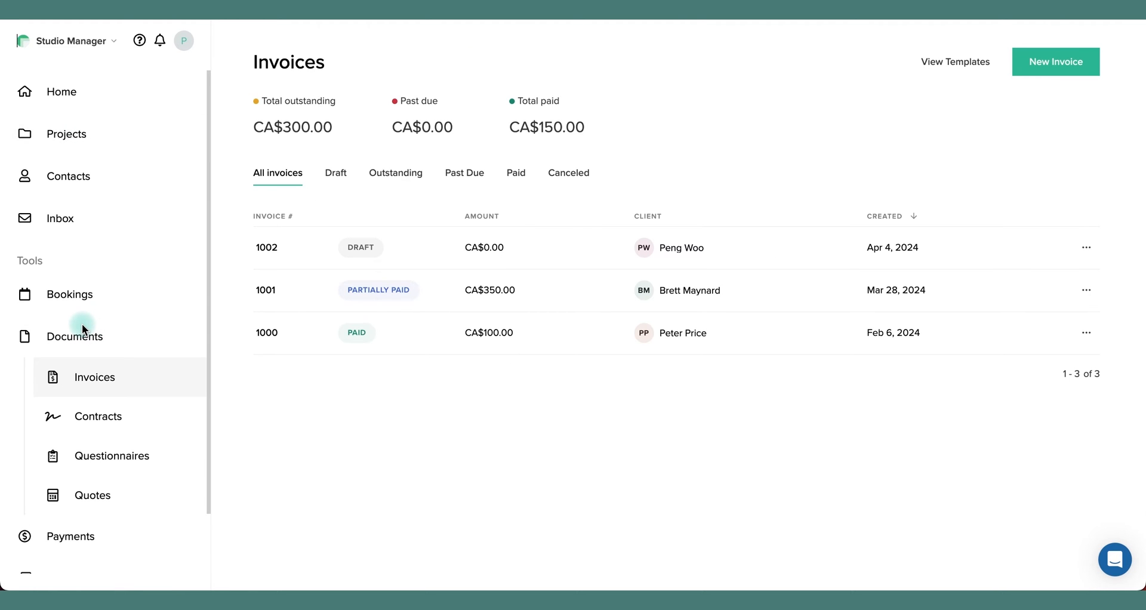
left_click(1055, 60)
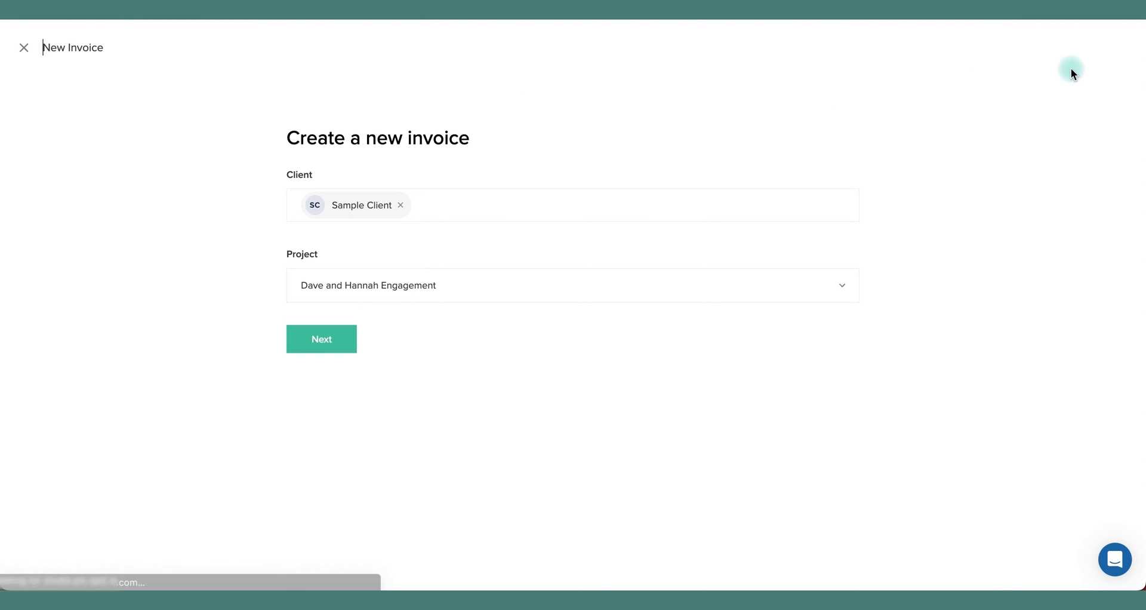
left_click(399, 205)
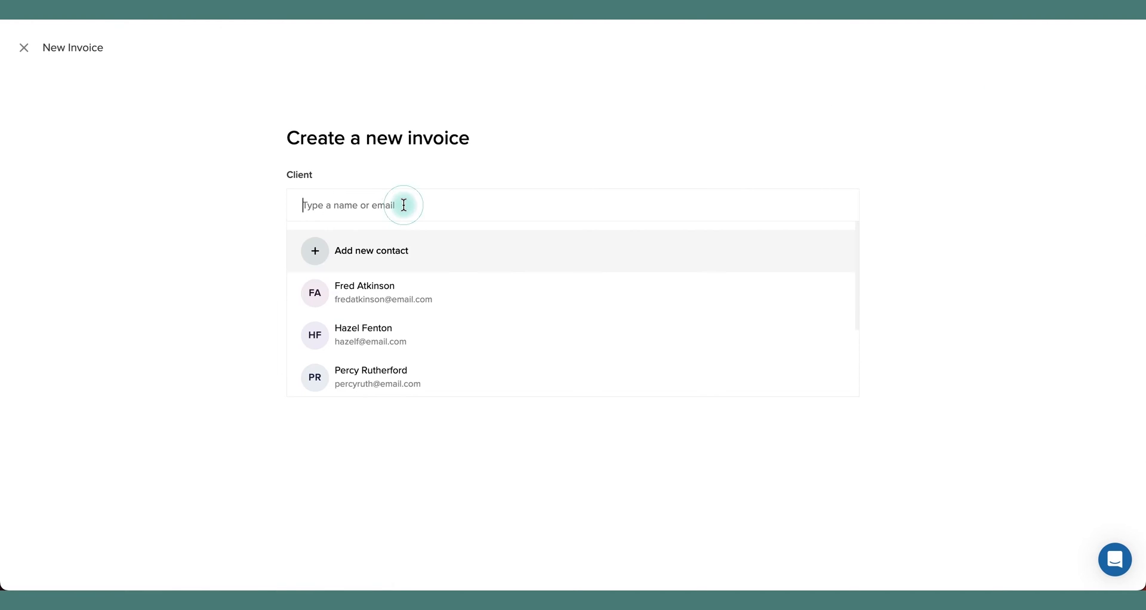
left_click(363, 335)
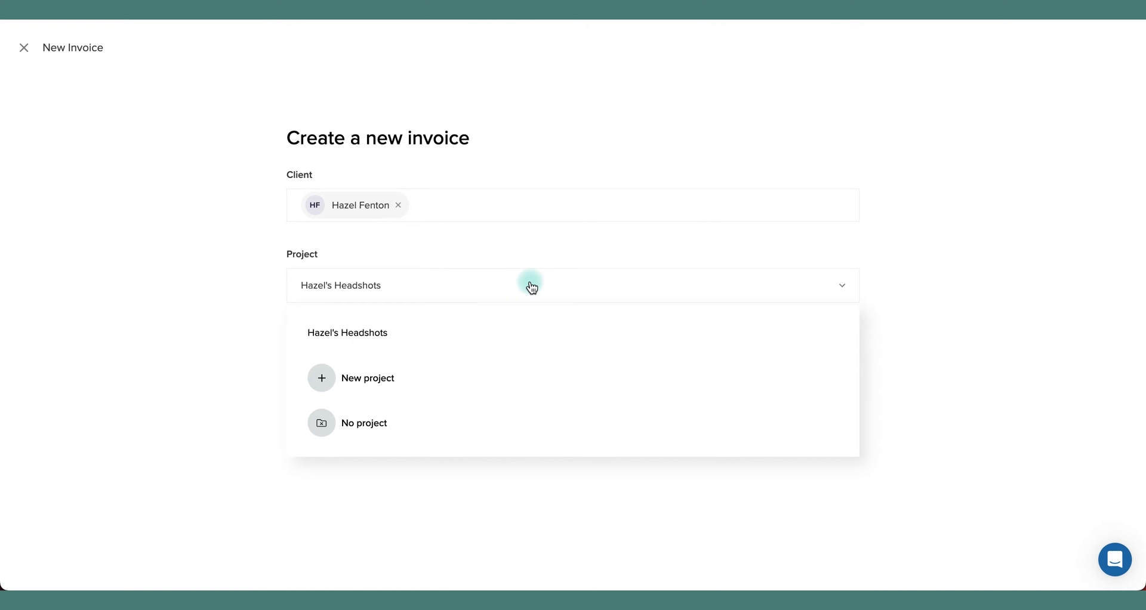
mouse_move(407, 332)
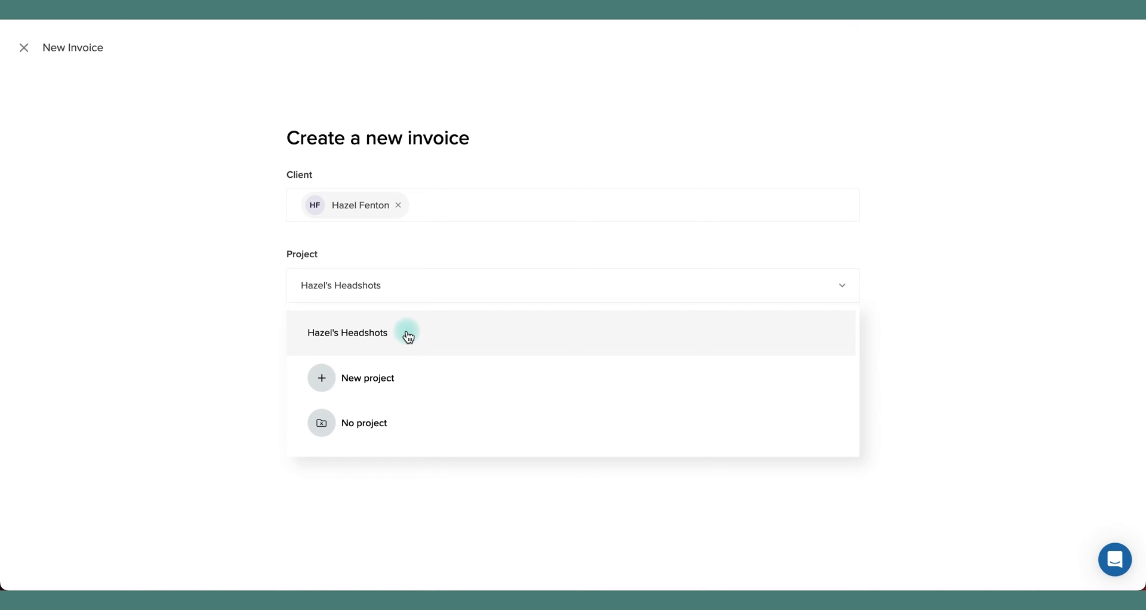
mouse_move(393, 380)
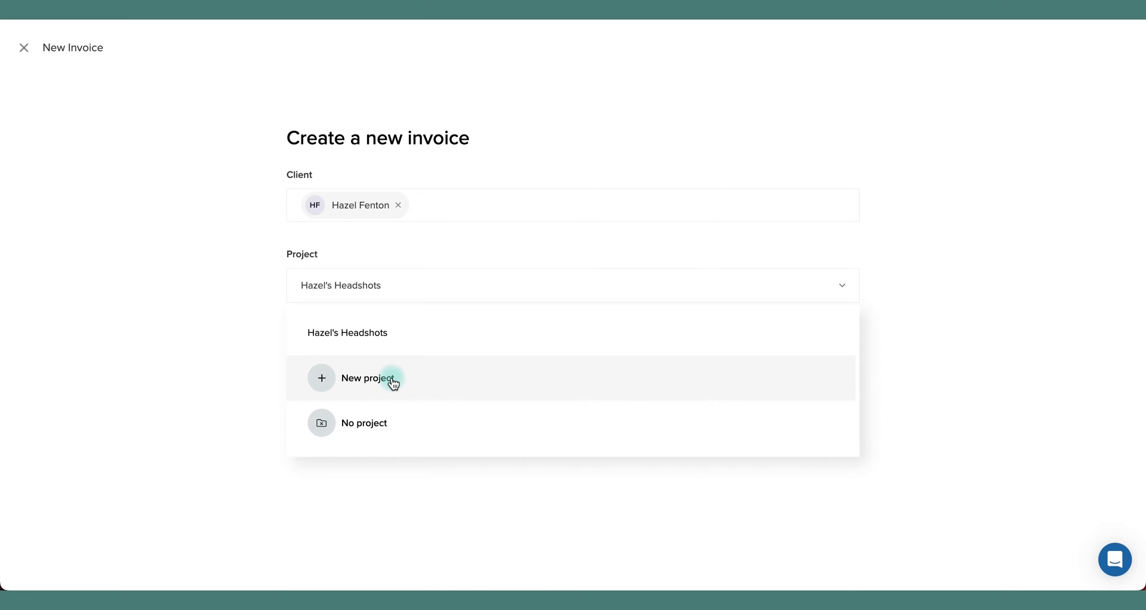
mouse_move(393, 429)
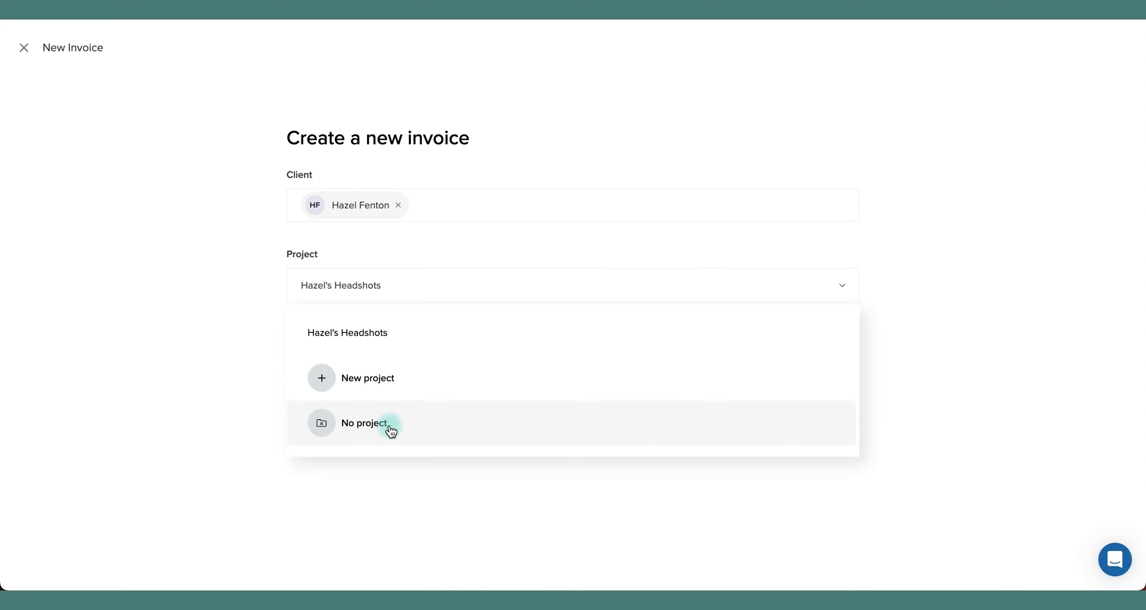
mouse_move(397, 383)
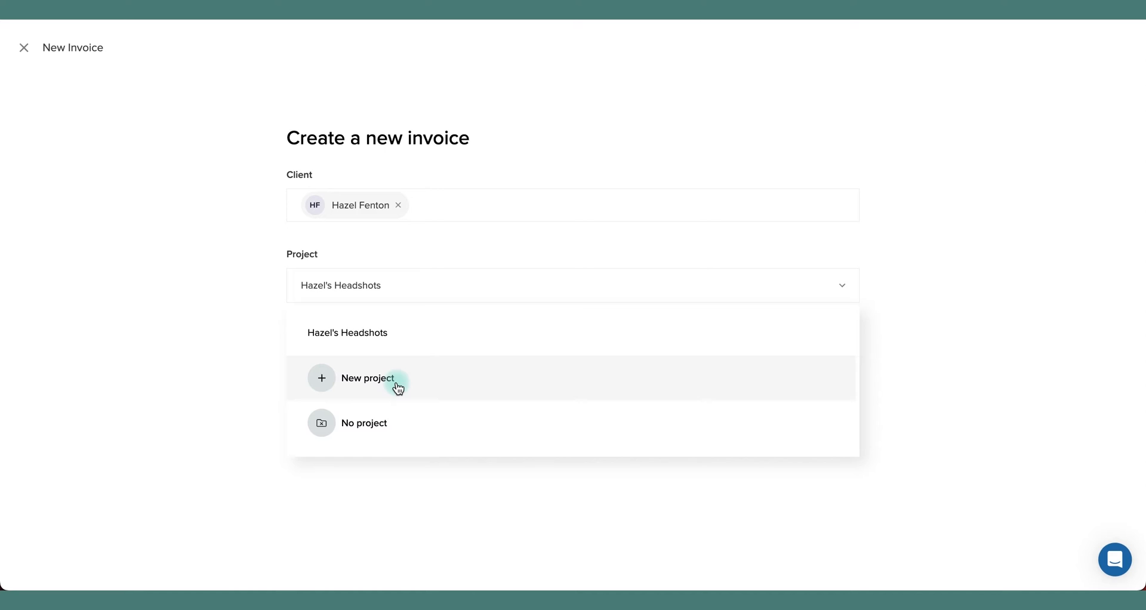
- Attach the invoice to a new Event project named Hazel's Event and create it
left_click(368, 378)
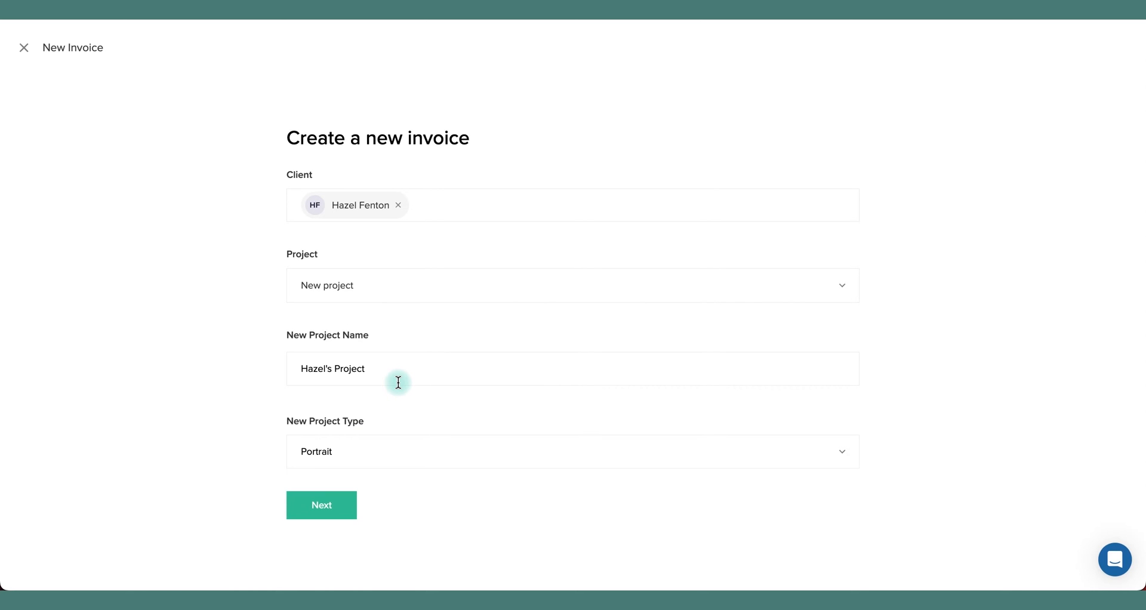
double_click(348, 367)
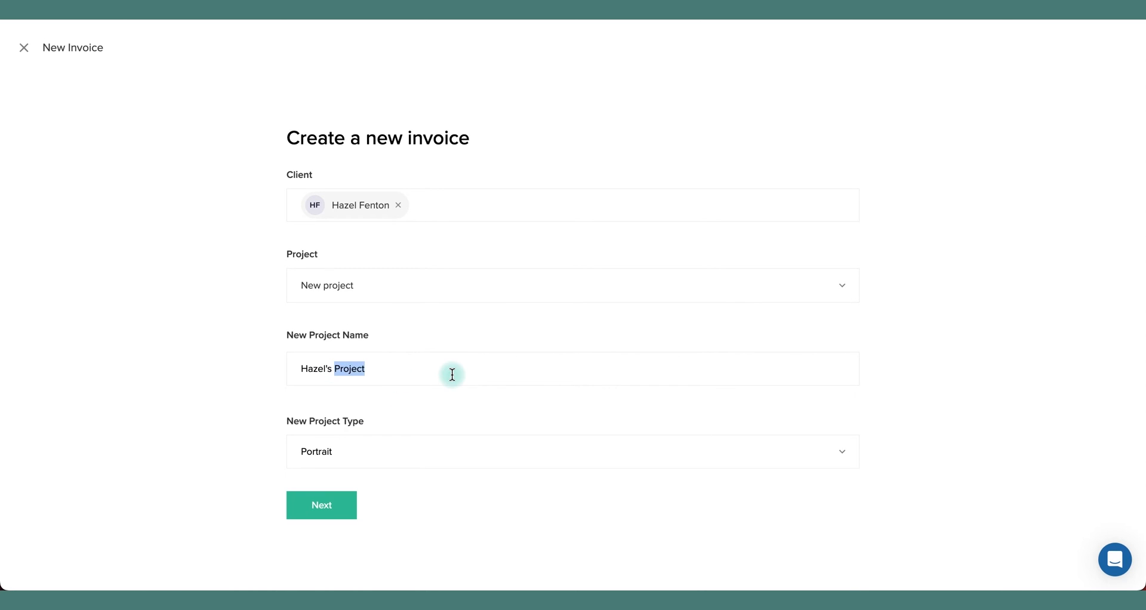
type("Event")
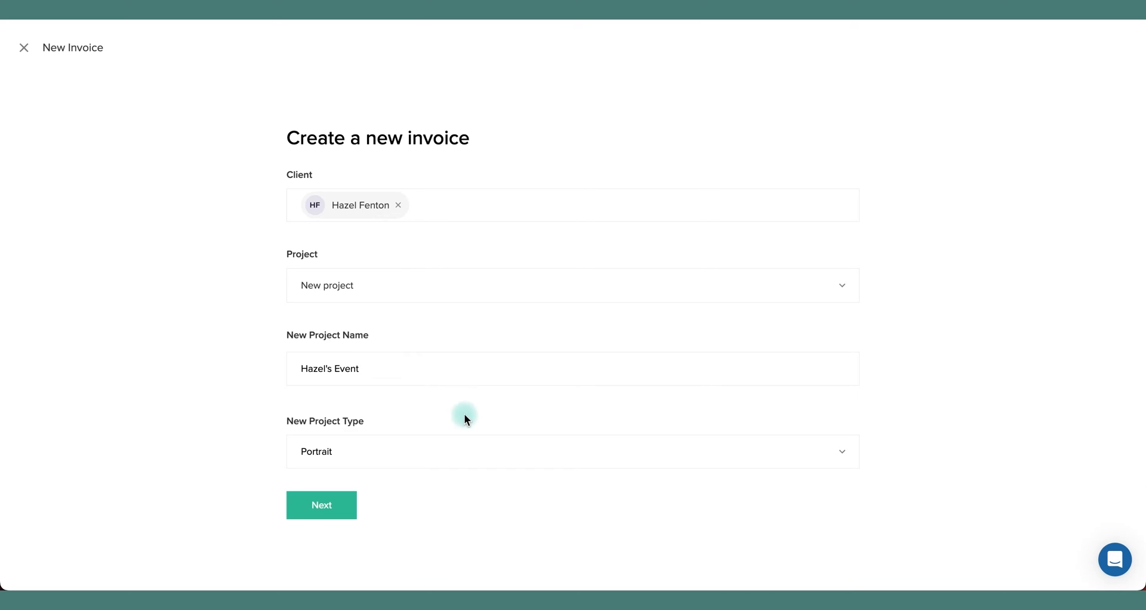
left_click(572, 451)
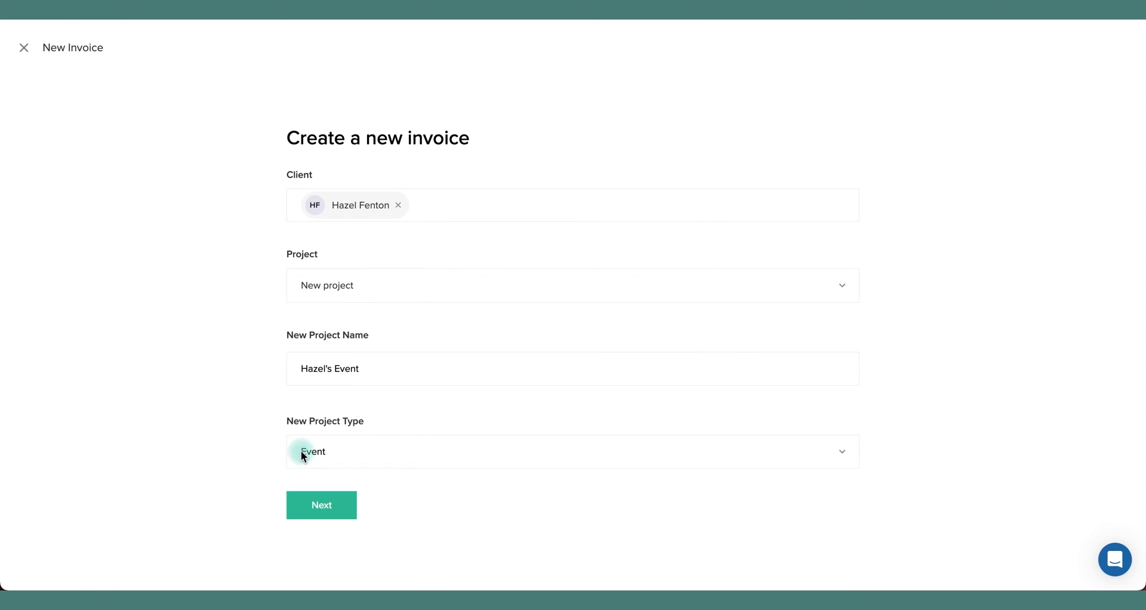
left_click(320, 505)
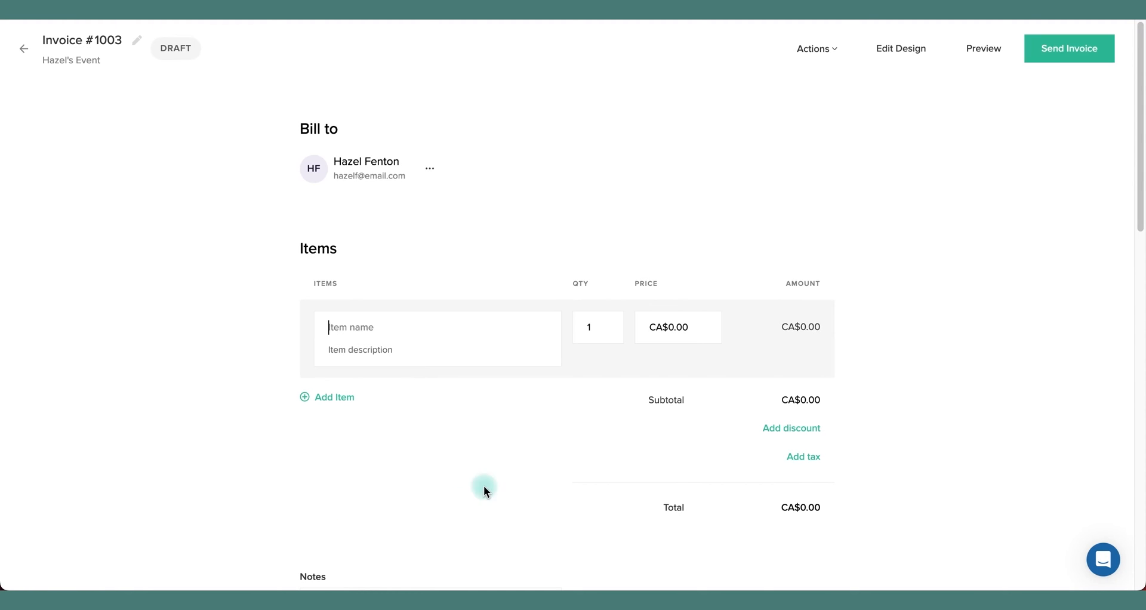
mouse_move(692, 417)
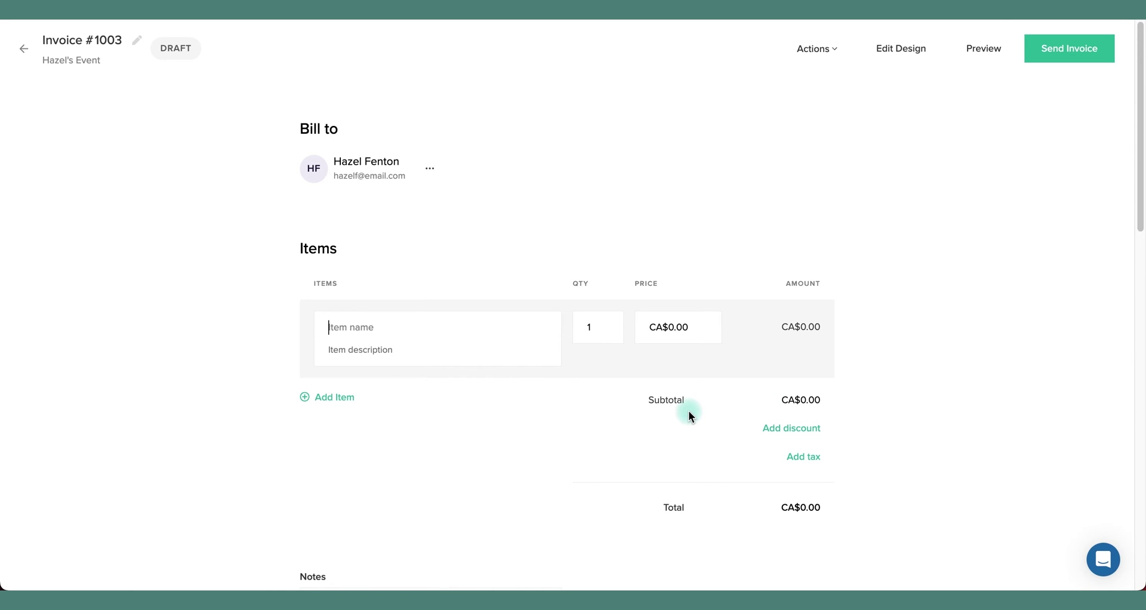
mouse_move(24, 48)
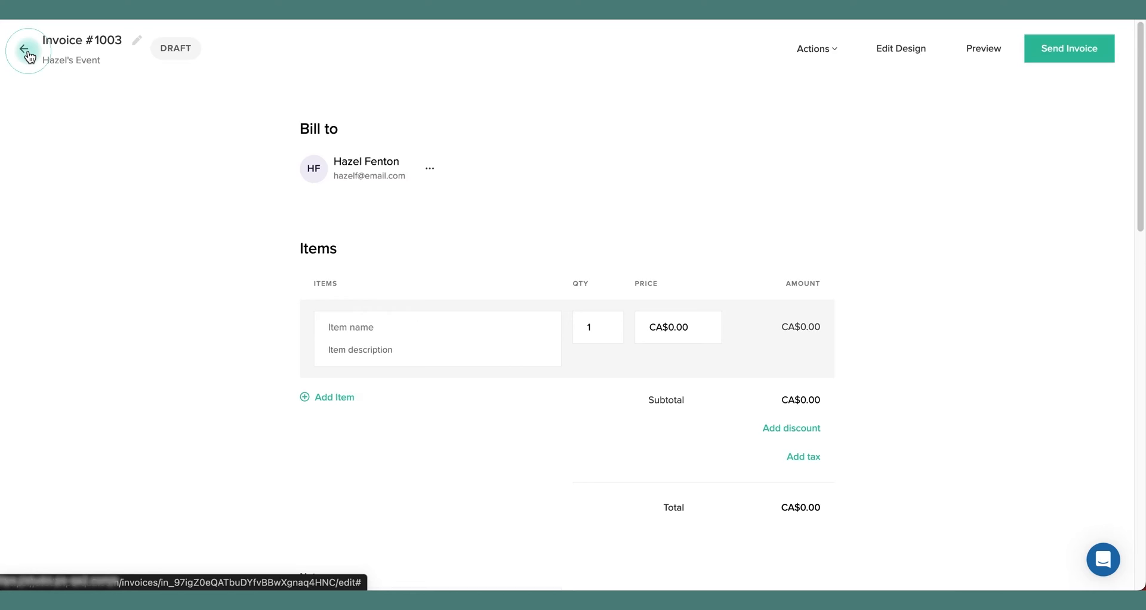
- Leave draft invoice #1003 and show the Questionnaires list
left_click(112, 456)
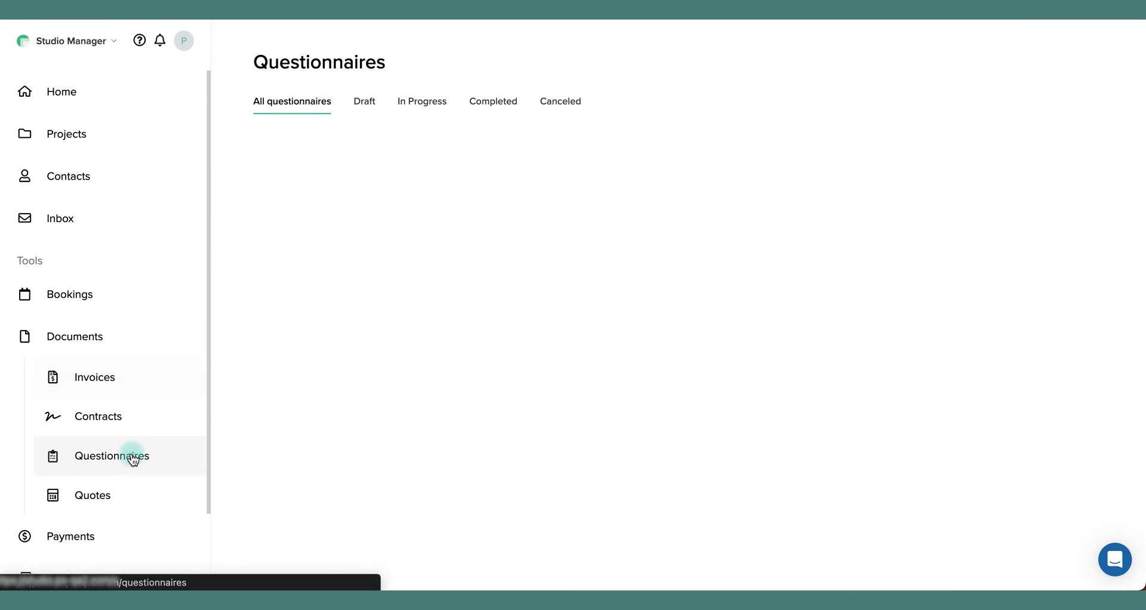
- Assign the General Photography Questionnaire to the Dave and Hannah Engagement project
left_click(802, 47)
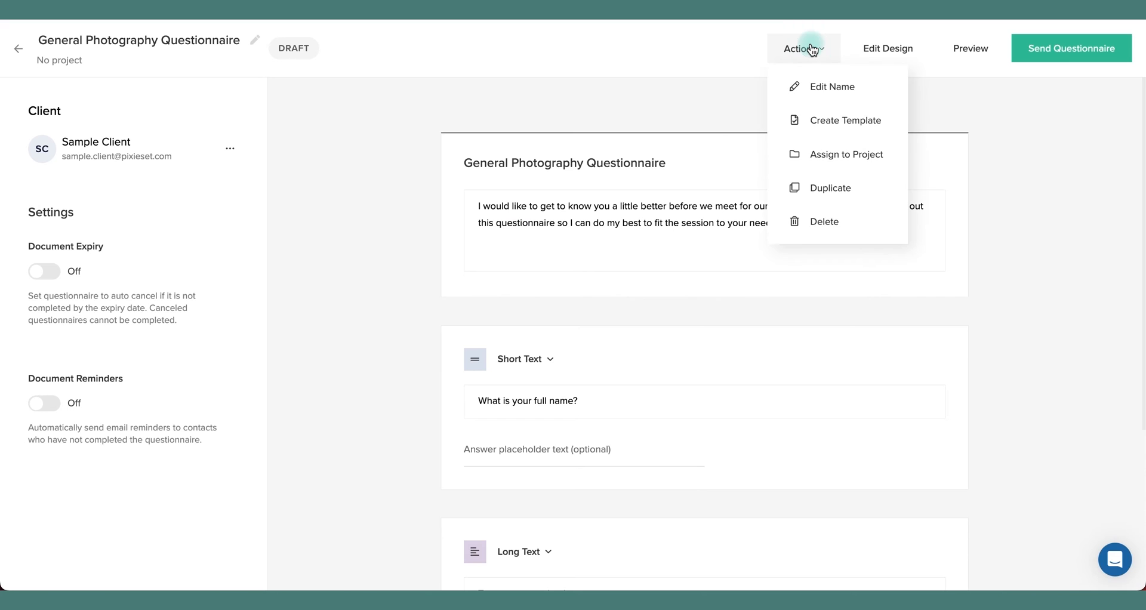
left_click(848, 154)
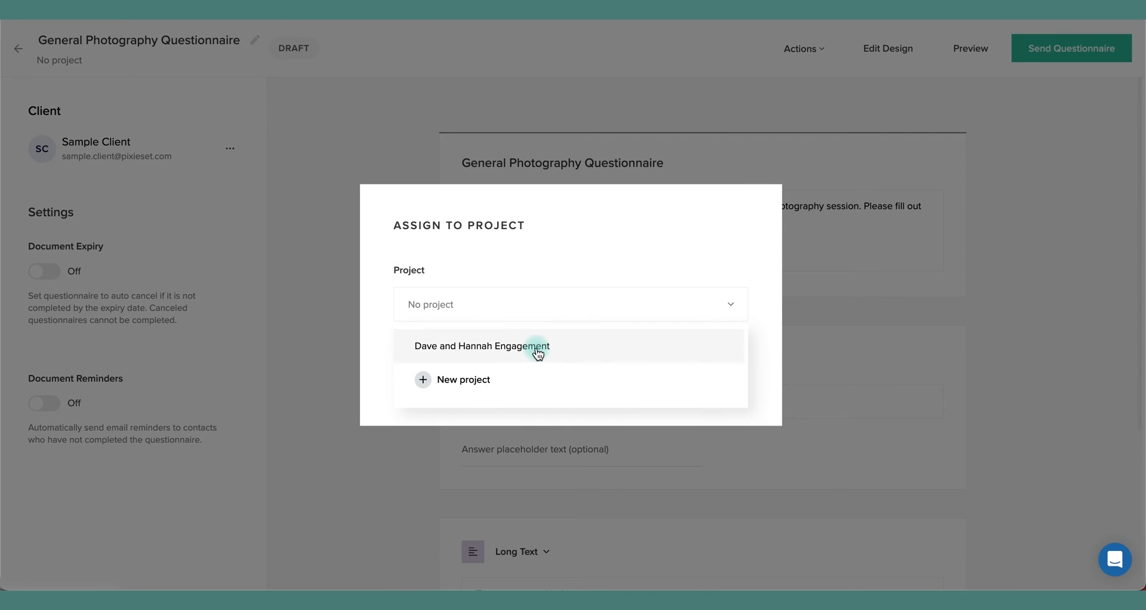
left_click(481, 345)
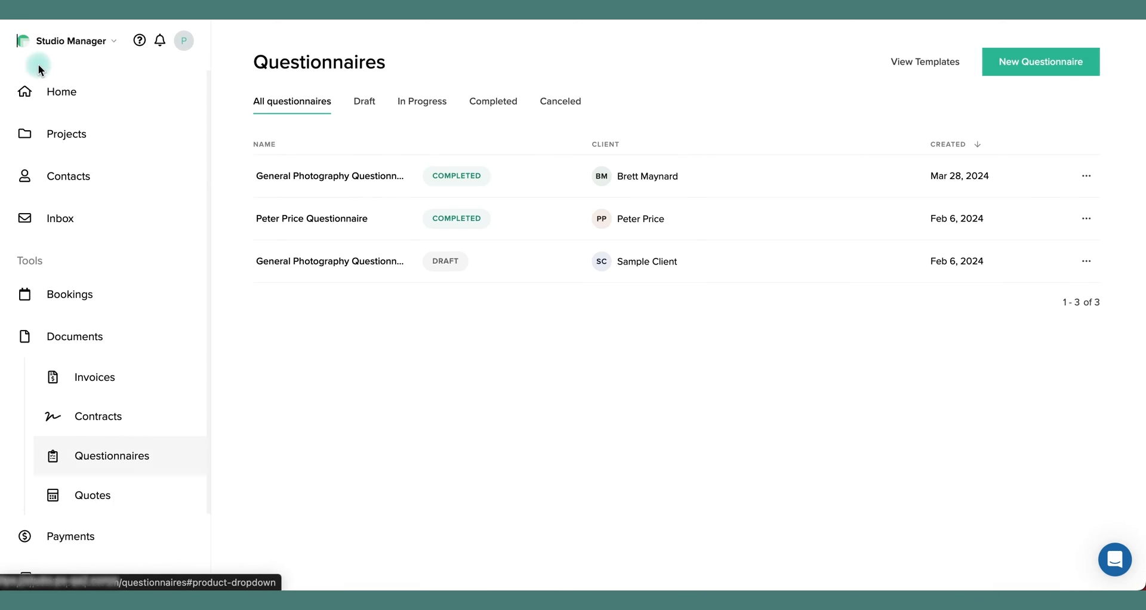
- Return to the Projects board and peek at the Post-Production stage options without changes
left_click(67, 133)
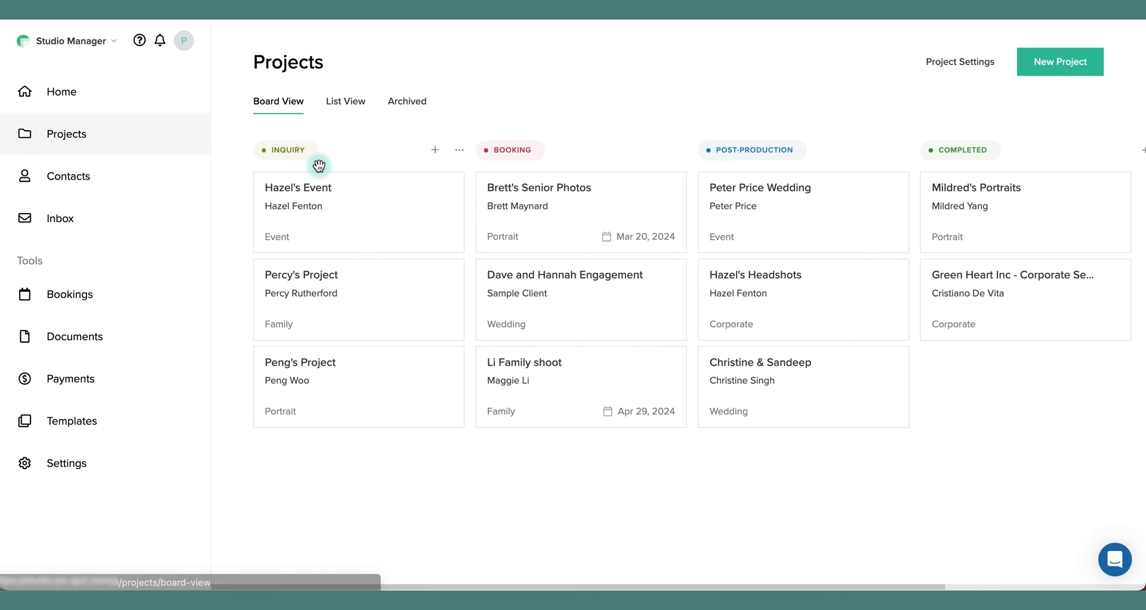
left_click(905, 149)
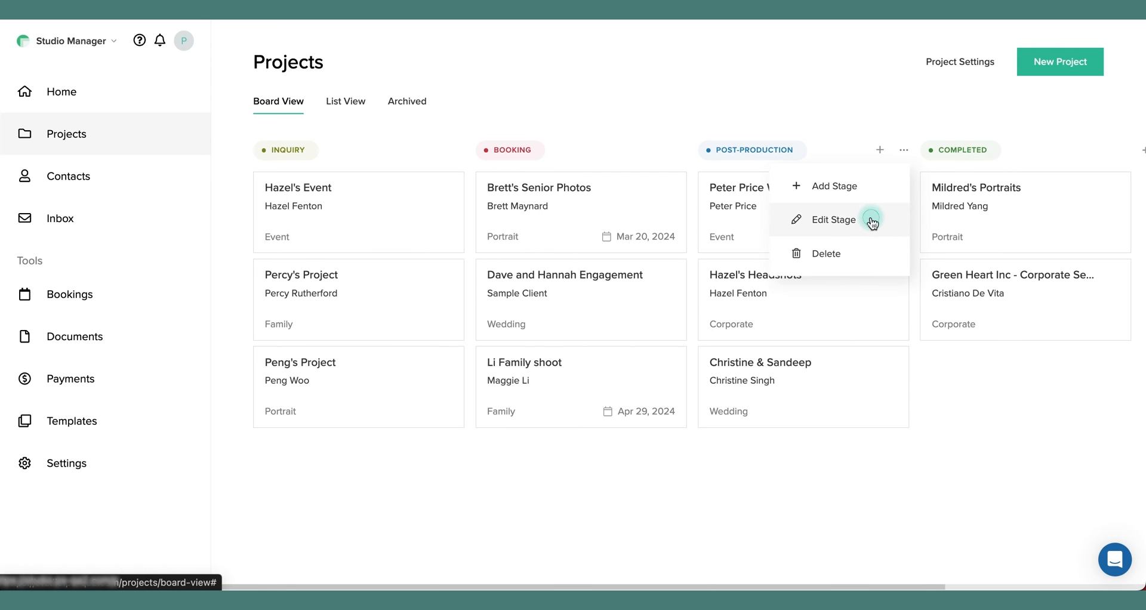
left_click(832, 220)
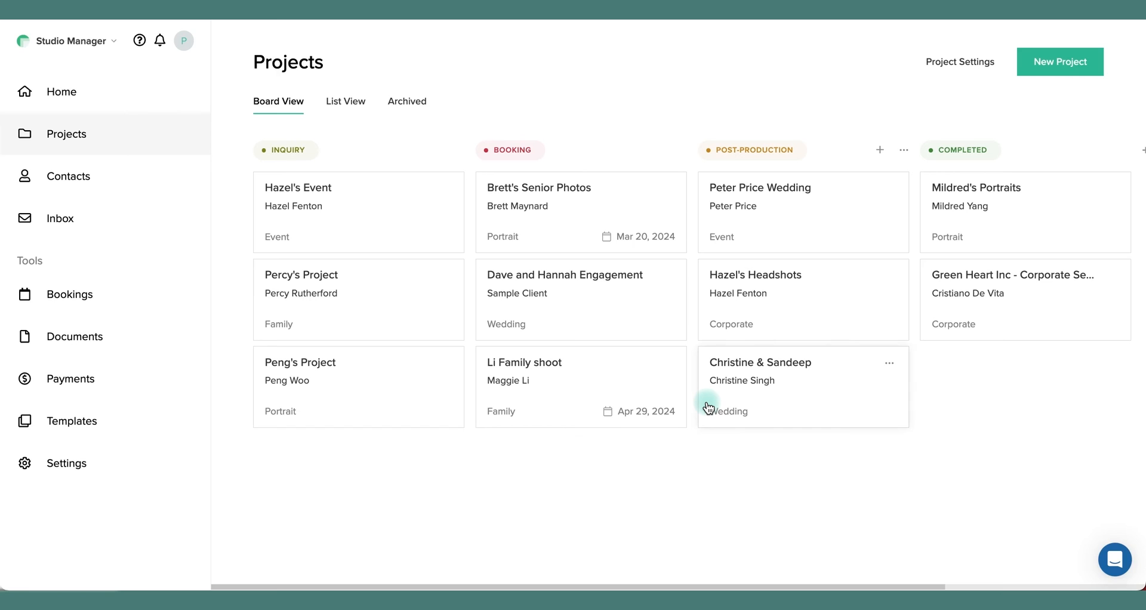
mouse_move(881, 150)
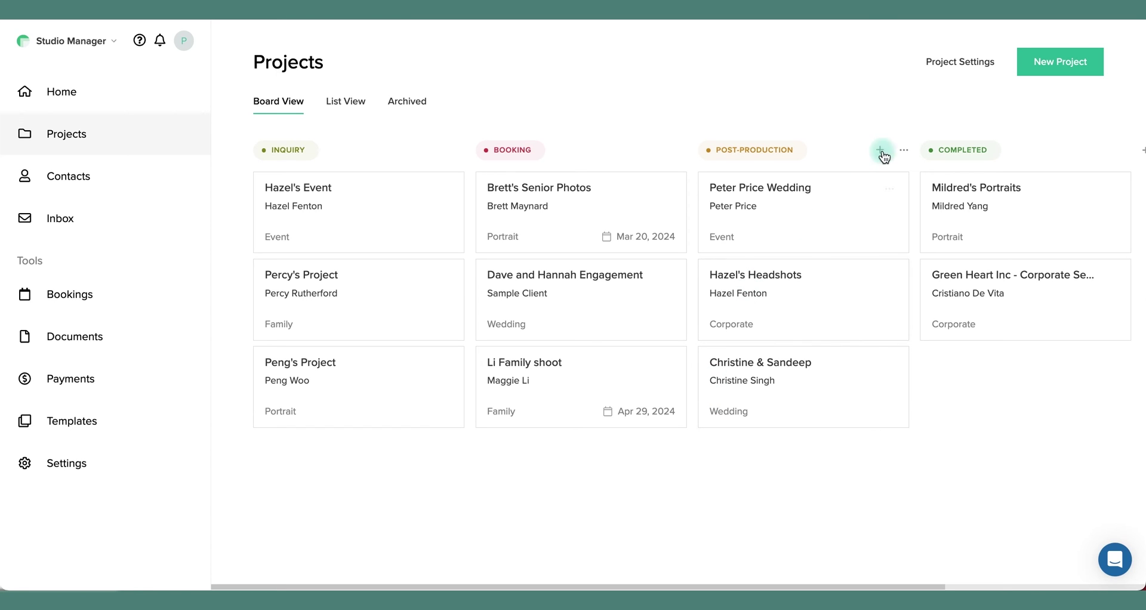
- Add a new pink workflow stage named Review Stage
left_click(903, 150)
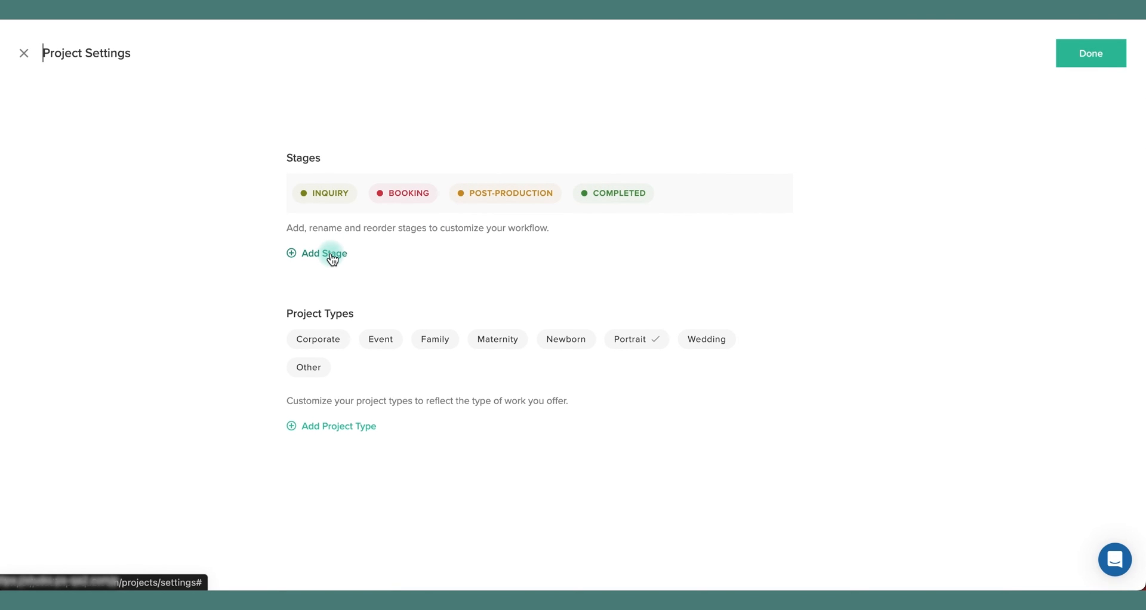
mouse_move(322, 258)
type("Re")
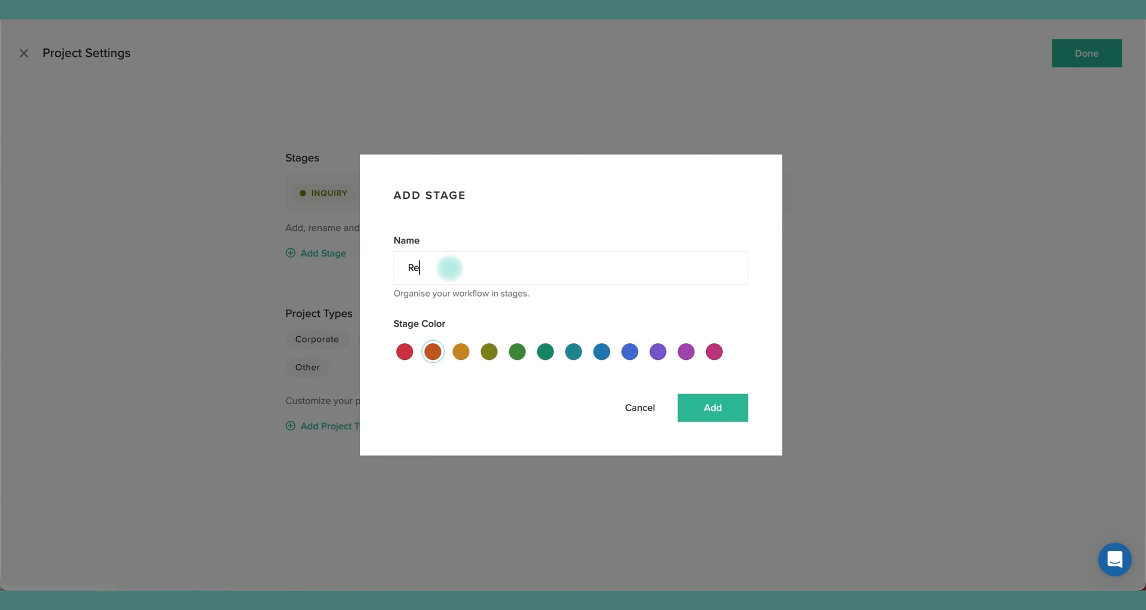
type("view Stage")
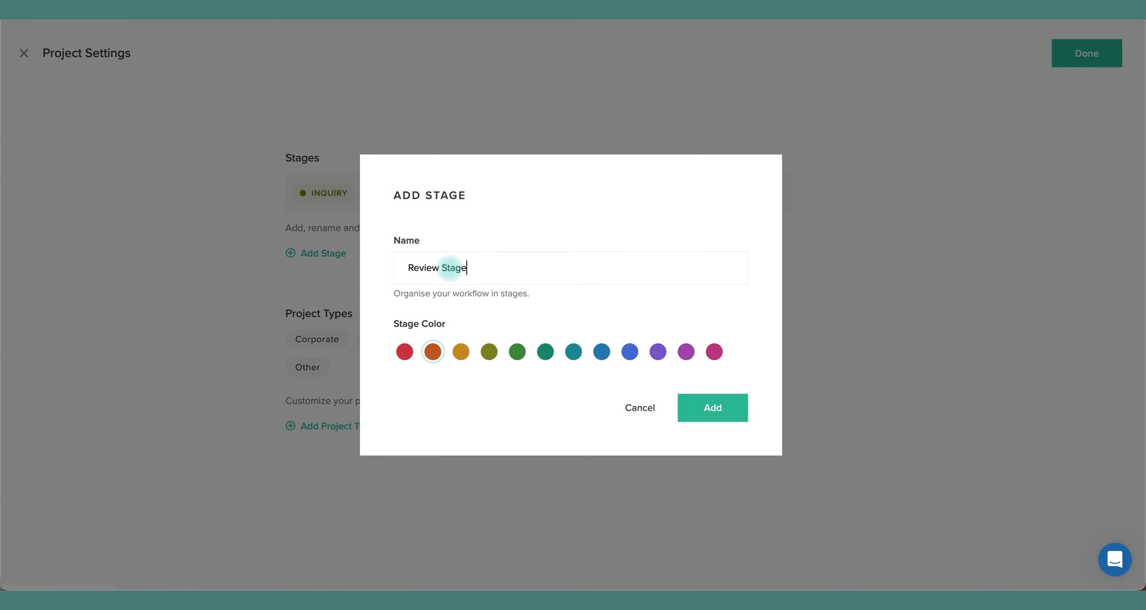
mouse_move(489, 287)
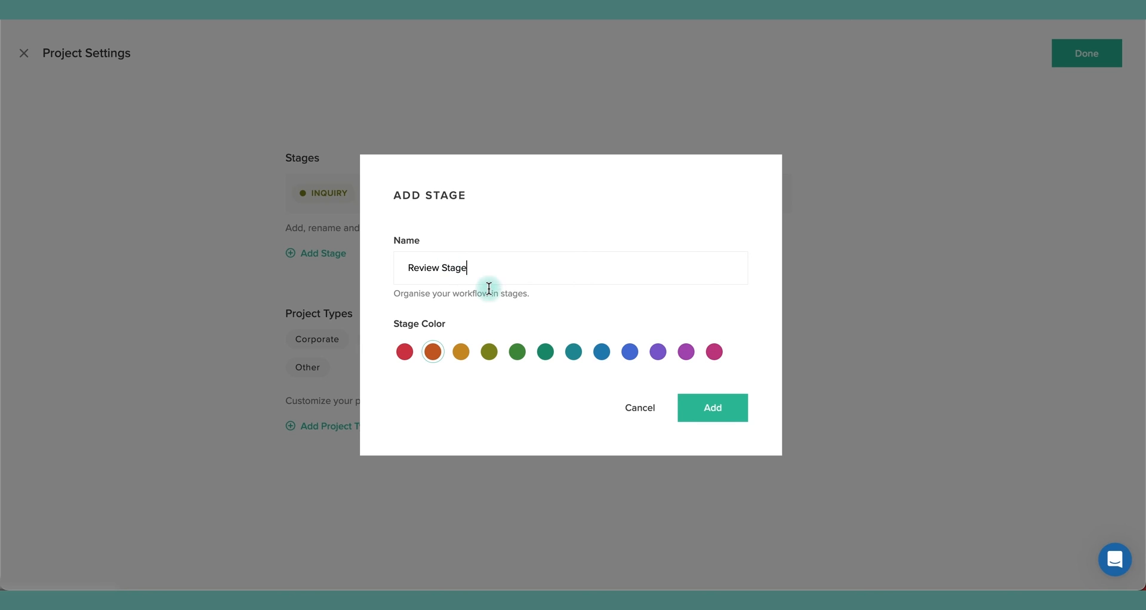
left_click(713, 351)
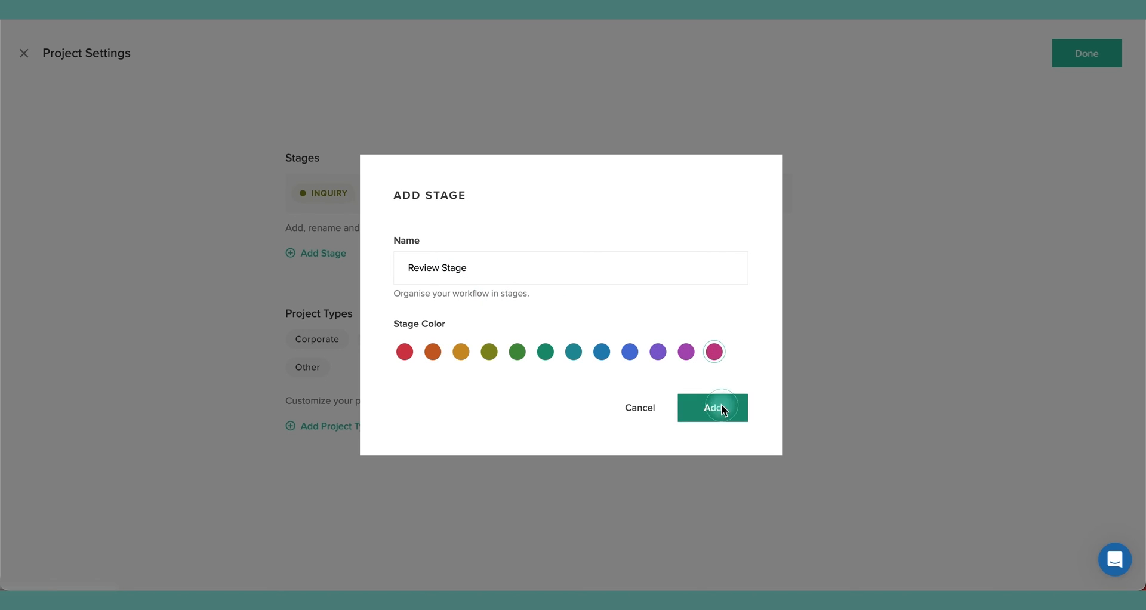
left_click(711, 407)
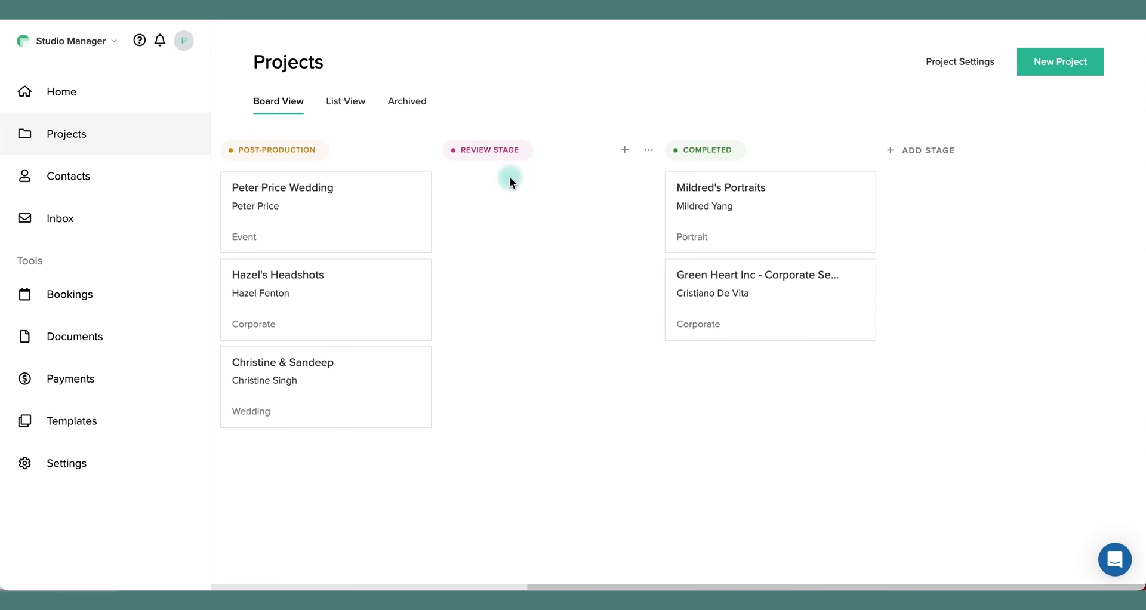
mouse_move(825, 213)
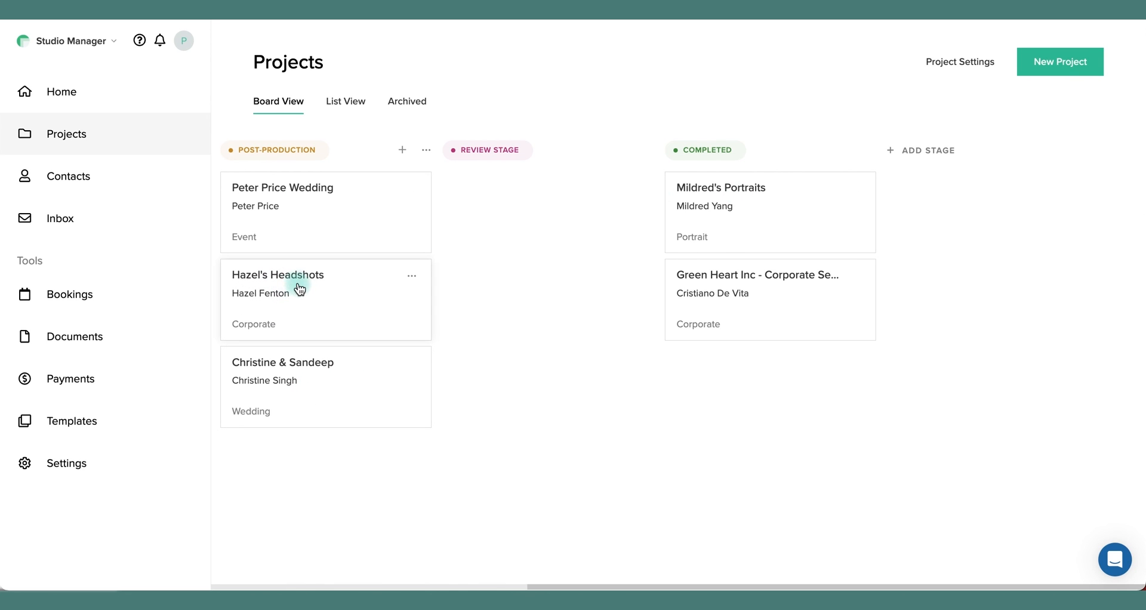
- Move Hazel's Headshots through Review Stage into the Completed column
left_click_drag(300, 289, 427, 276)
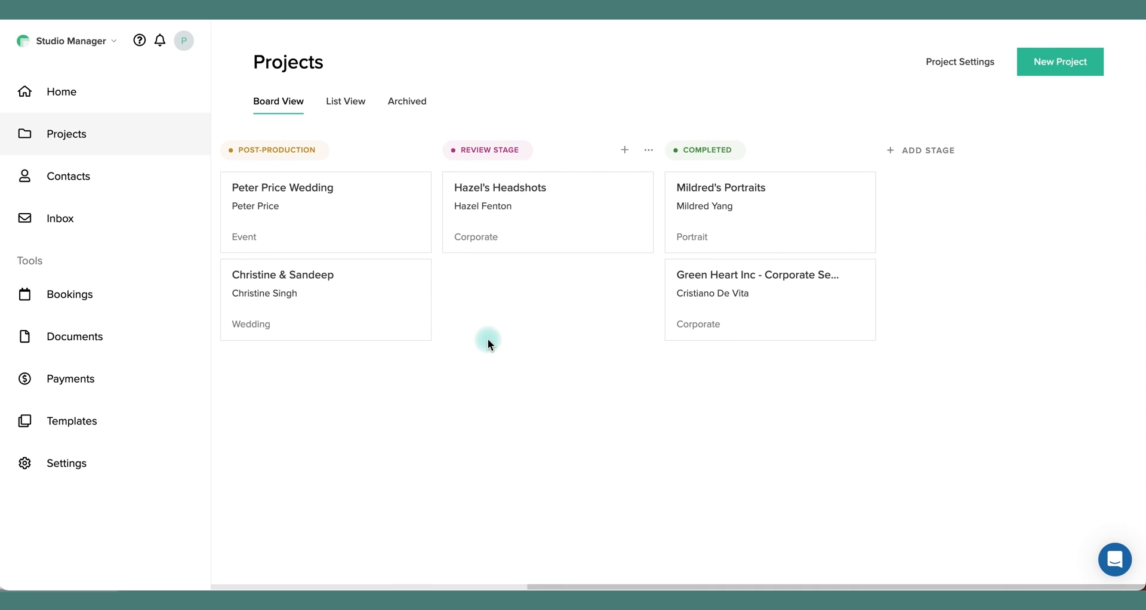
mouse_move(488, 332)
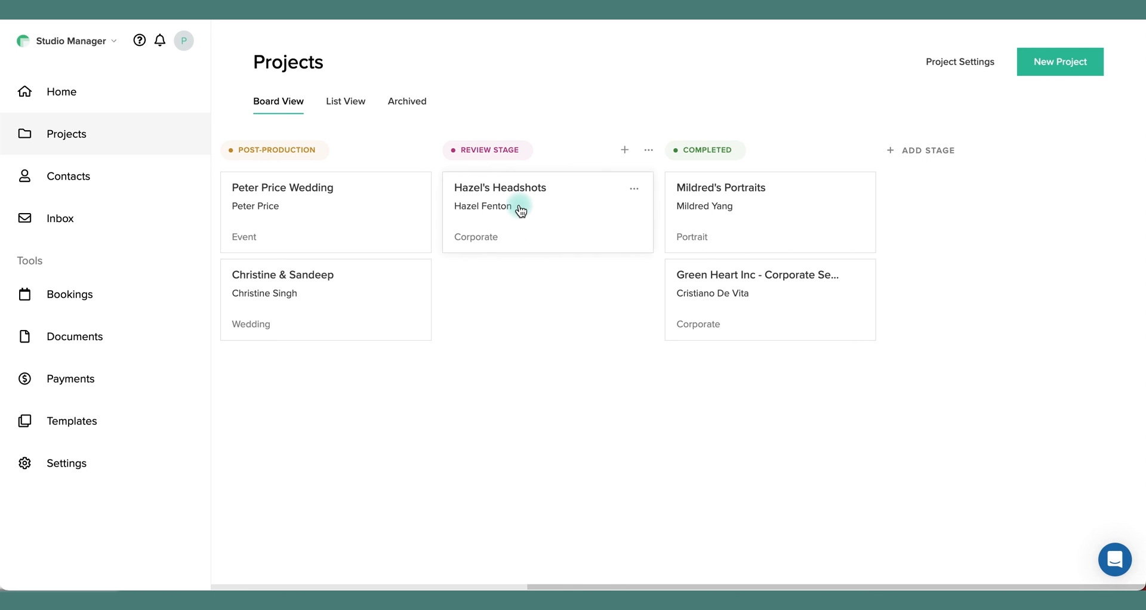
left_click_drag(519, 211, 761, 369)
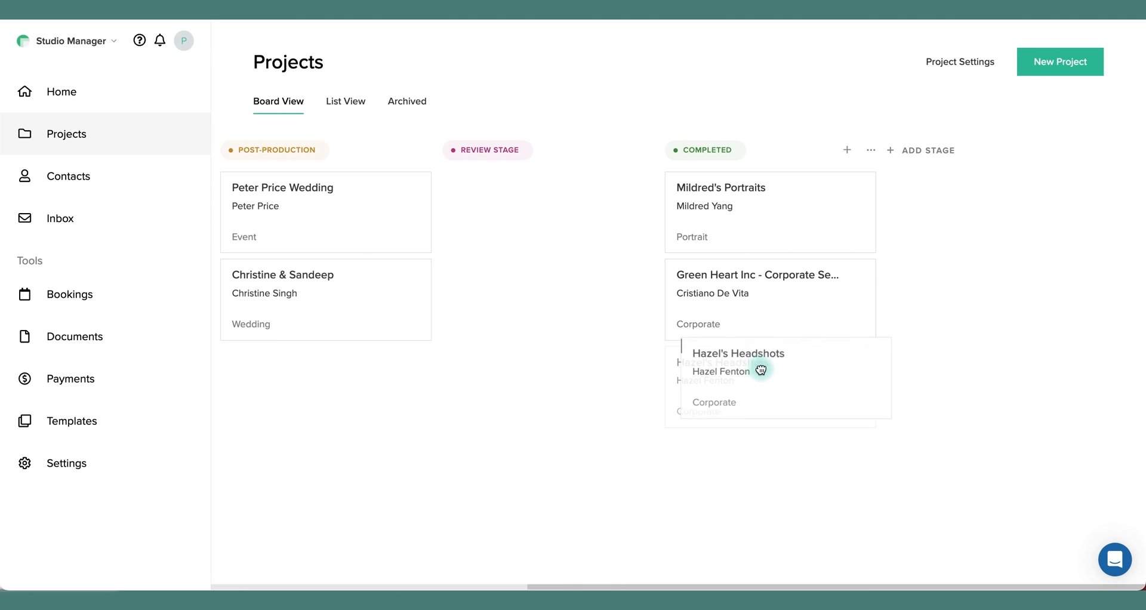
left_click_drag(737, 361, 769, 386)
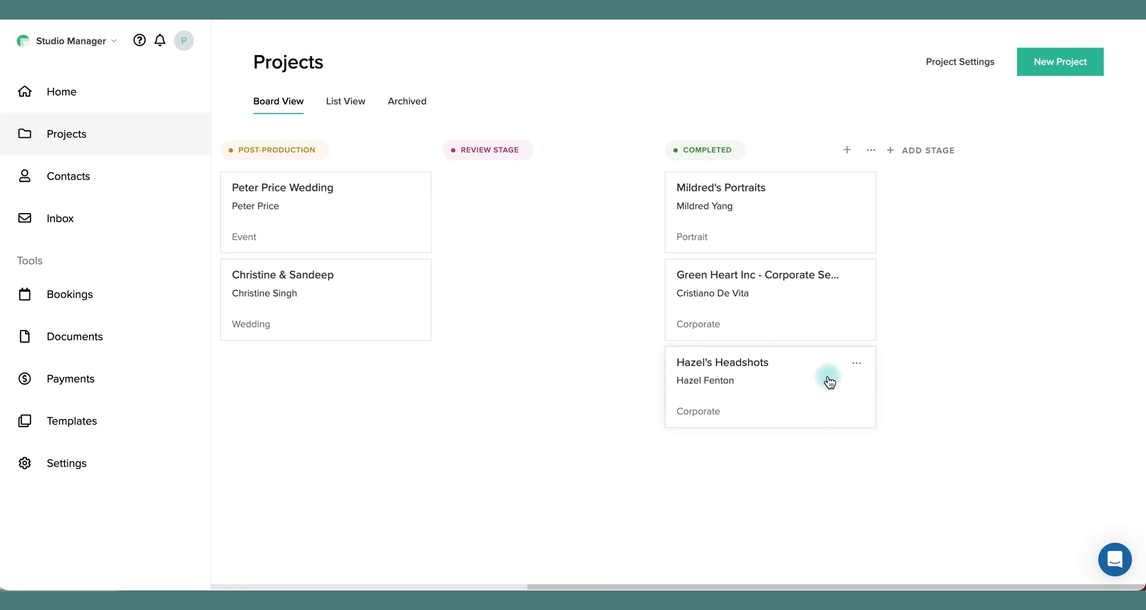
- Archive the Hazel's Headshots project
left_click(856, 363)
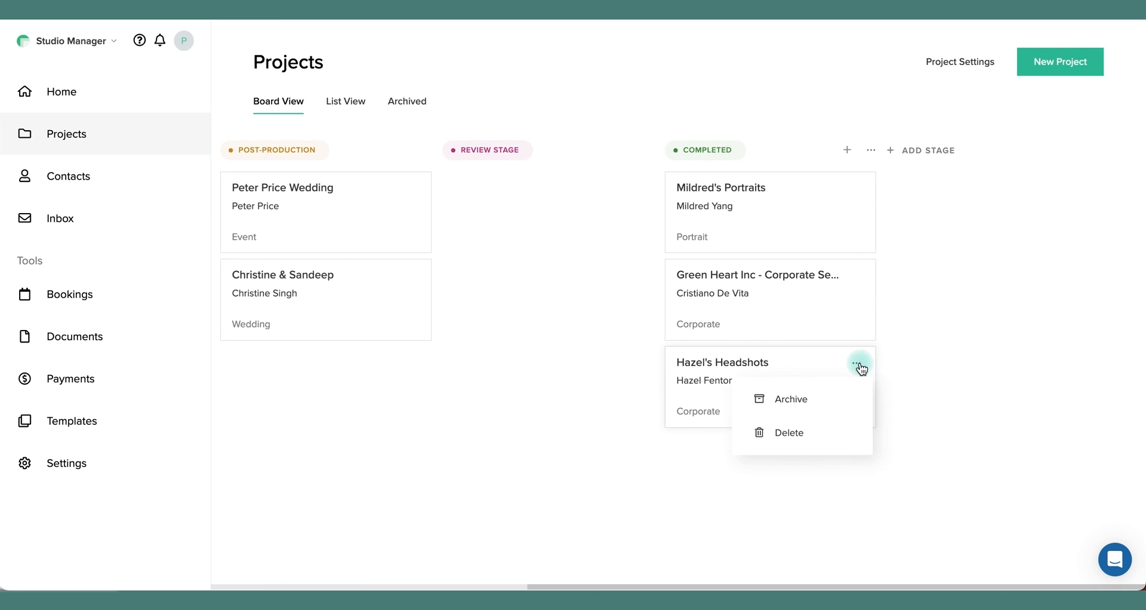
left_click(790, 399)
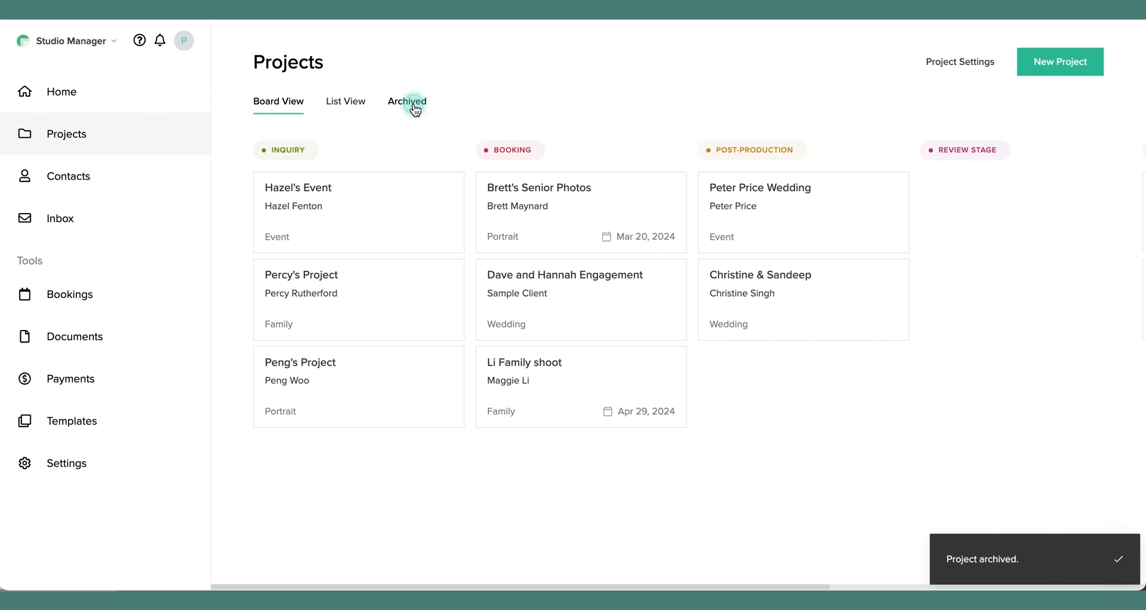
left_click(405, 100)
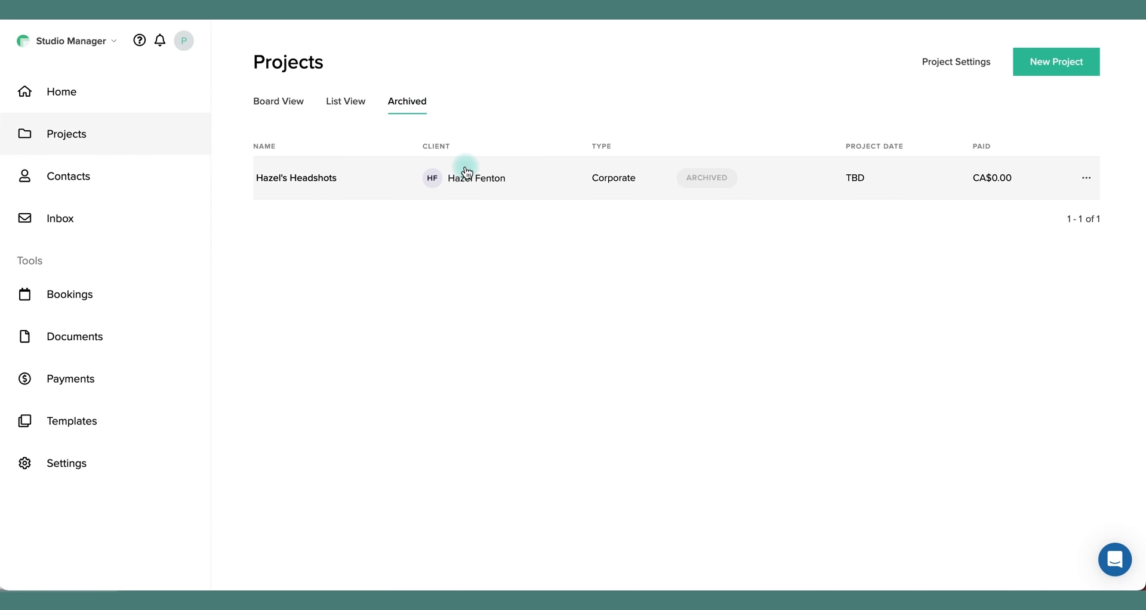
mouse_move(805, 355)
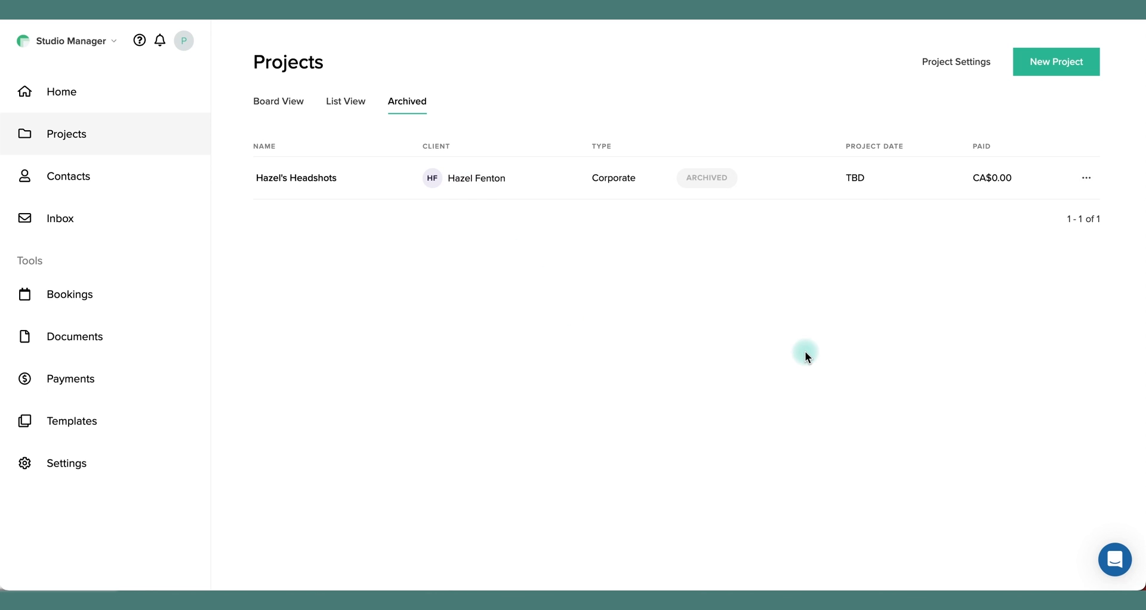
left_click(278, 101)
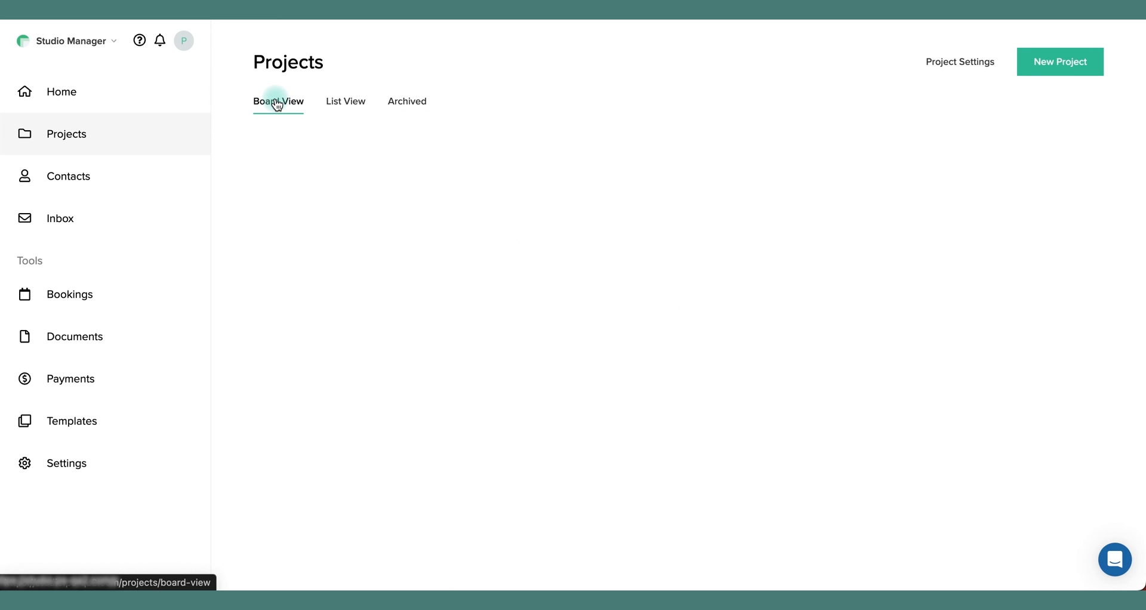